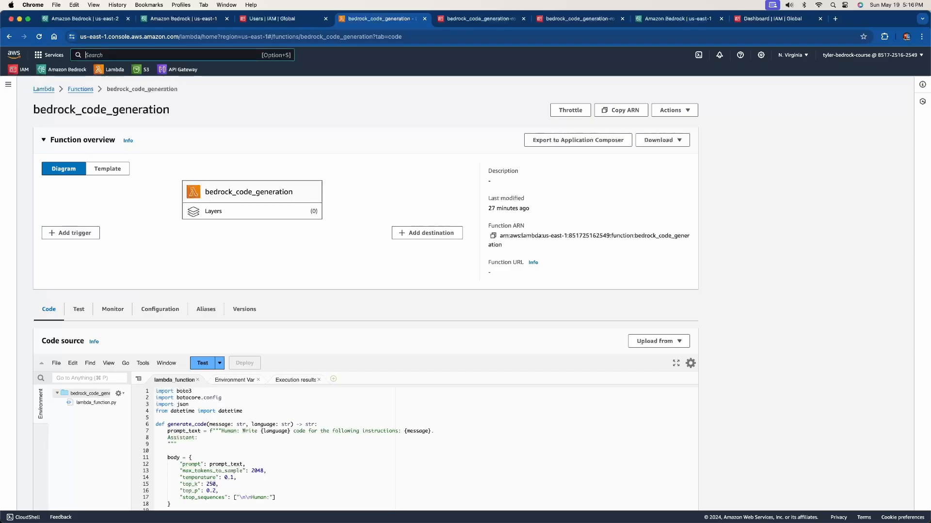
- Search the console for s3 and open the S3 general purpose buckets list
text(s3)
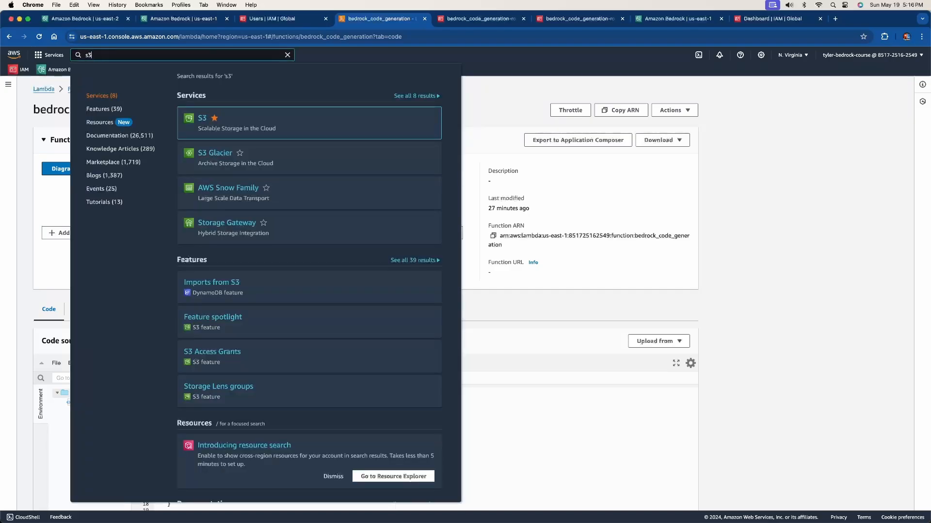
click(203, 117)
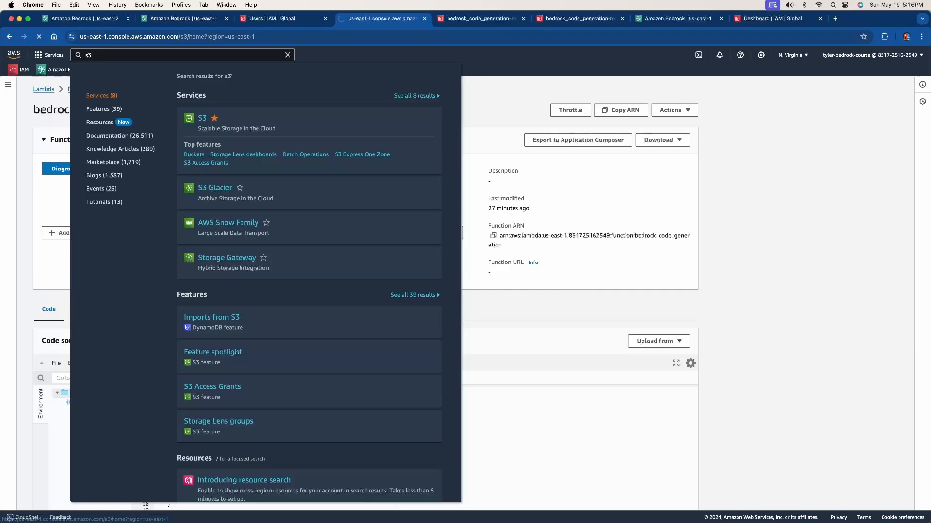
click(202, 118)
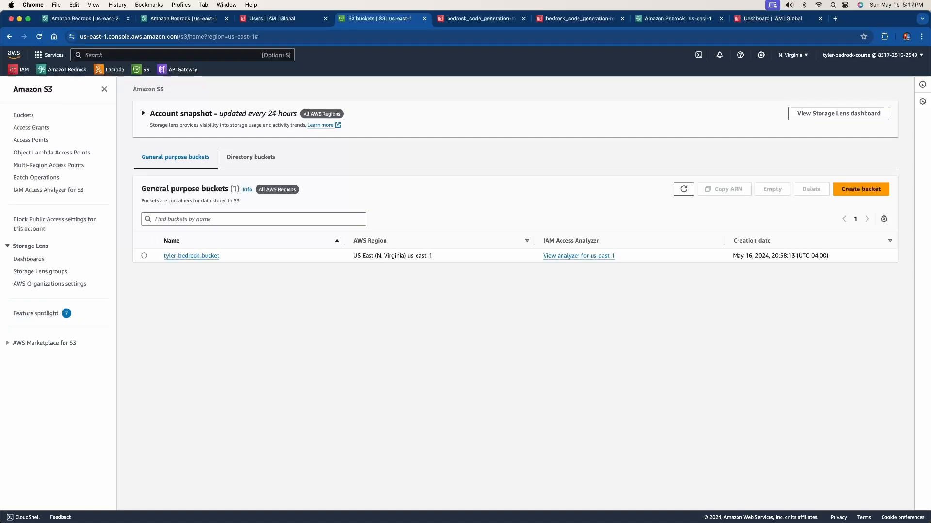
- Start a new bucket named 'bedrock-bucket' and review the default settings
click(860, 189)
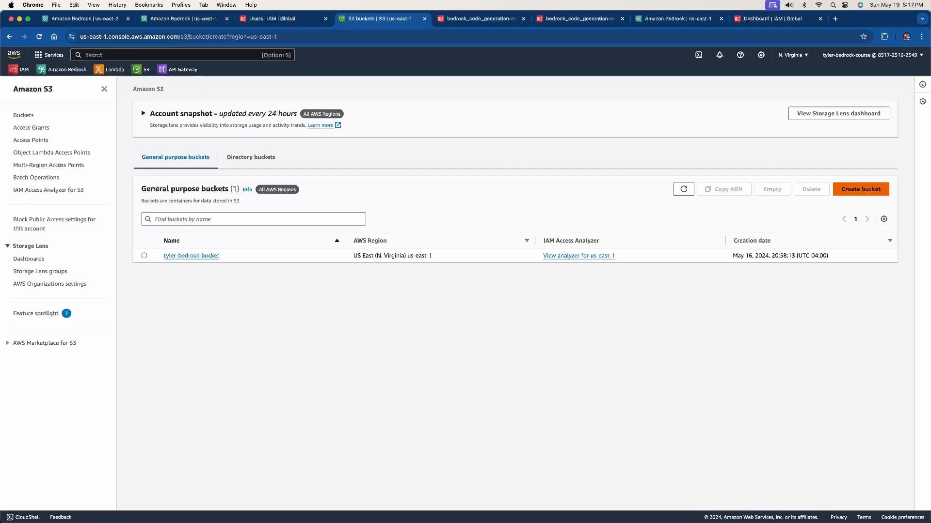
click(859, 189)
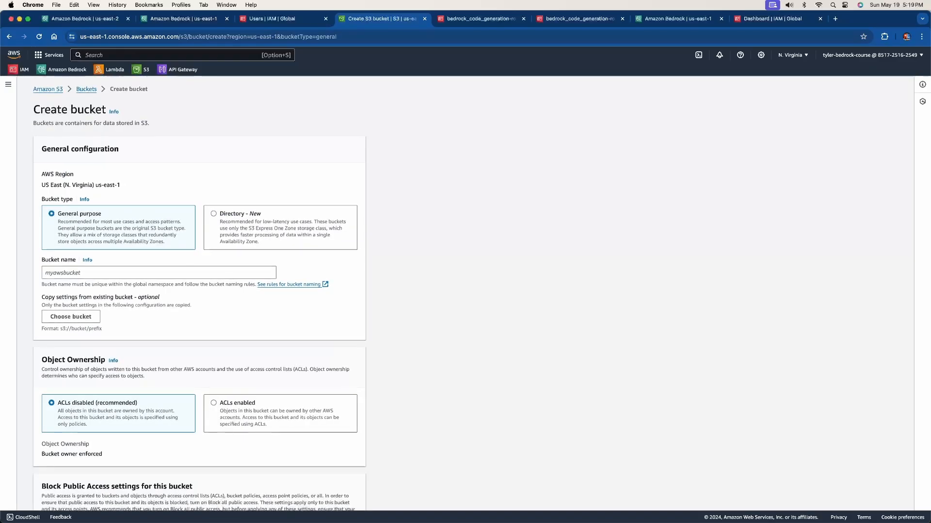
click(158, 272)
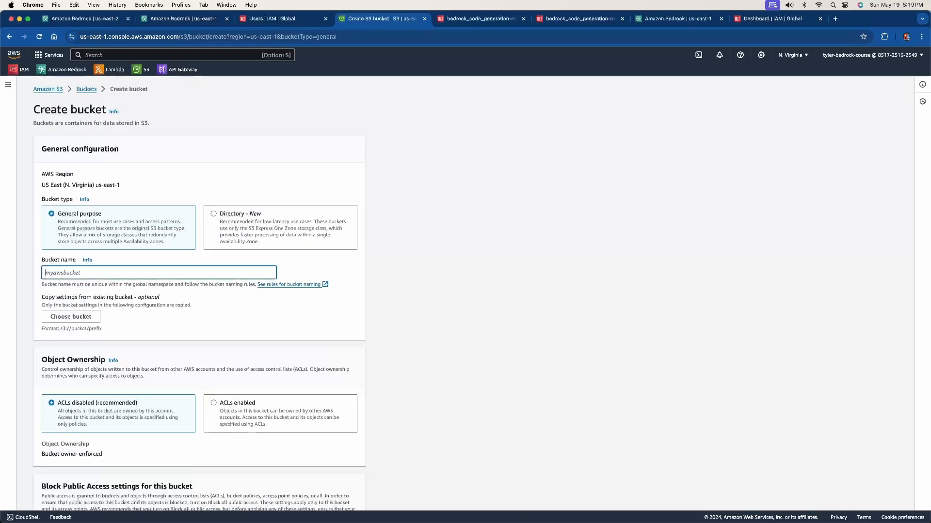
text(bedrock-bucket)
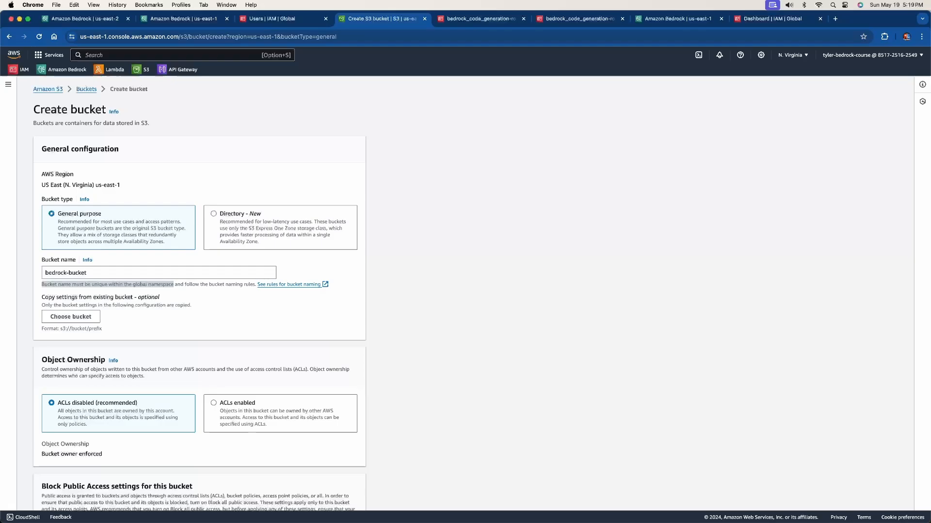
scroll(down, 3)
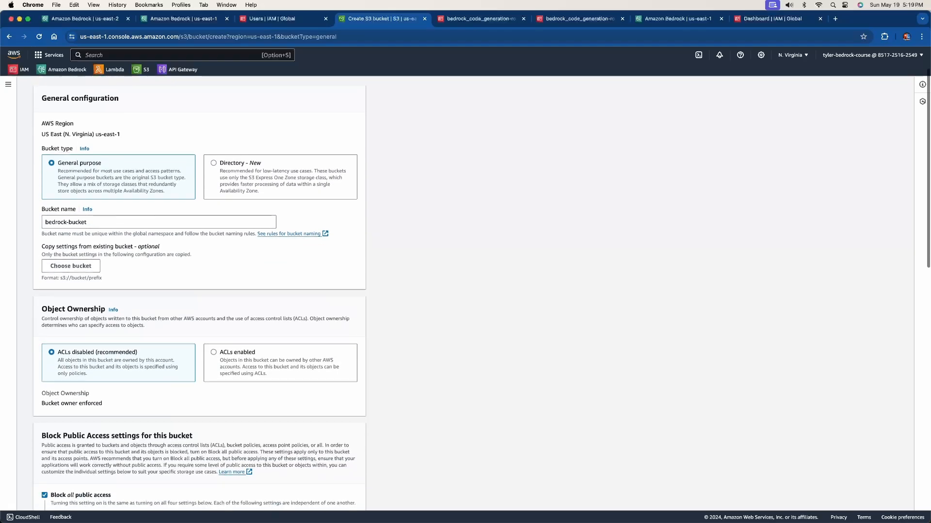
scroll(down, 3)
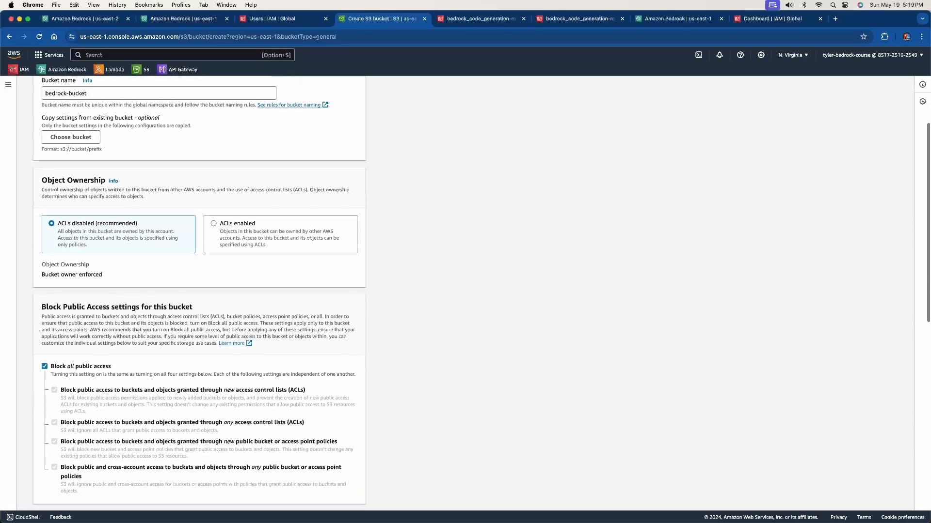
scroll(down, 3)
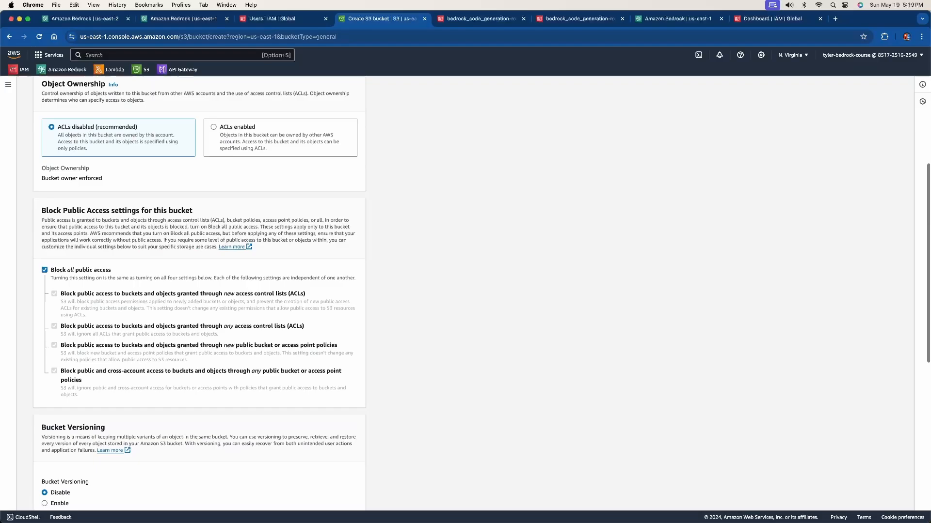
scroll(down, 3)
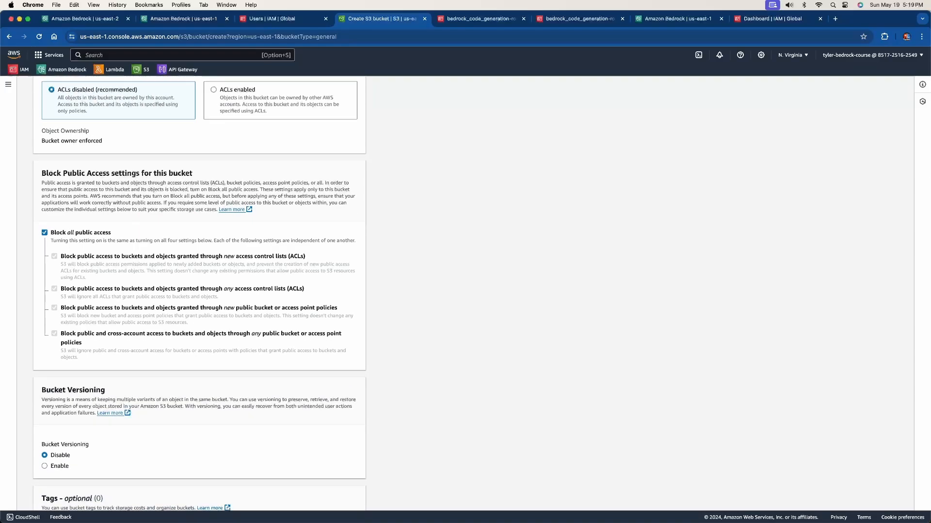
scroll(down, 3)
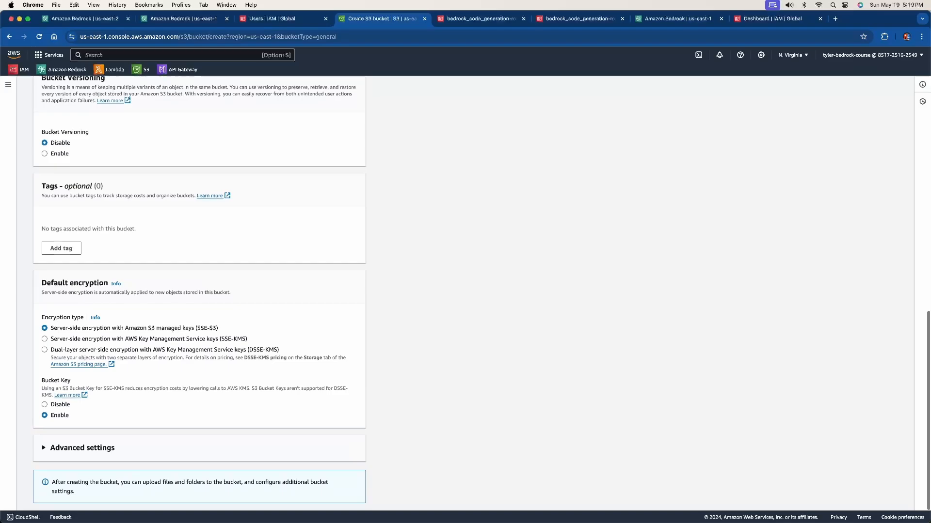
scroll(down, 3)
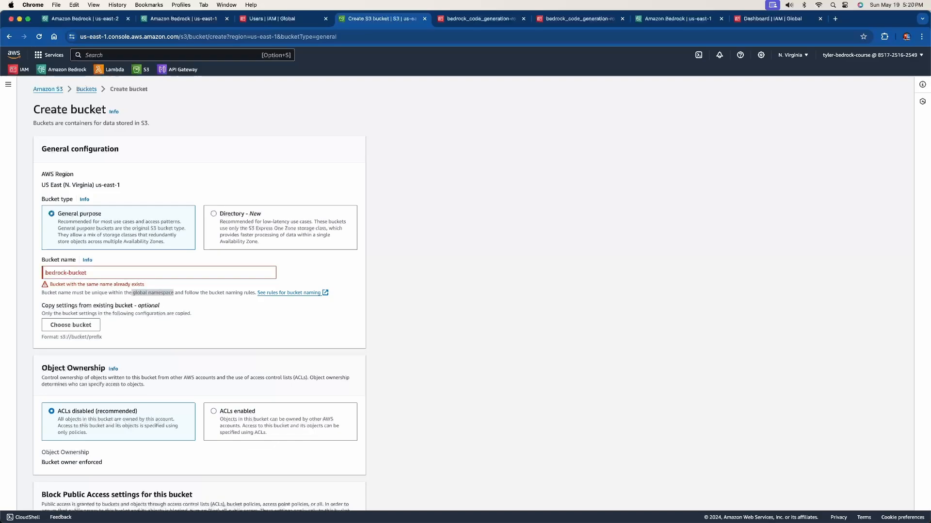
- Change the taken name to 'bedrock-bucket-tyleryt' and create the bucket with defaults
click(158, 272)
text(-tyler)
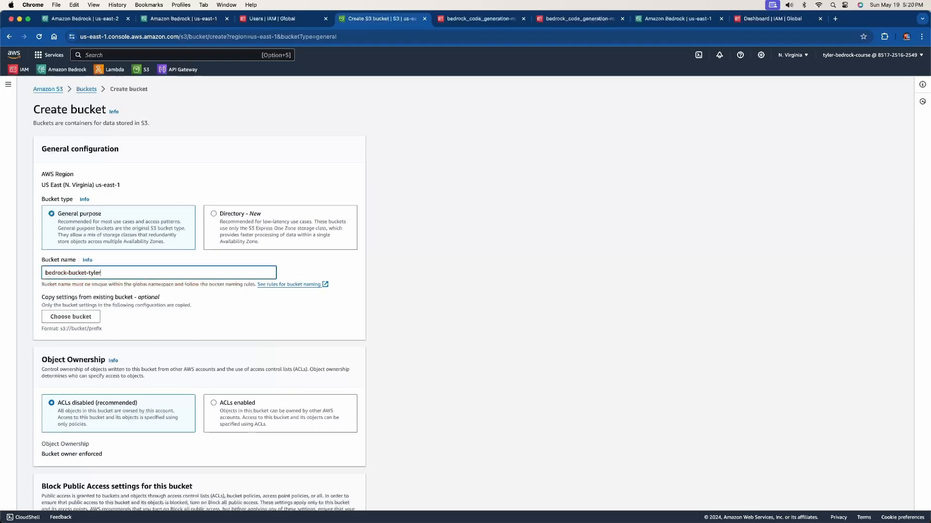
text(yt)
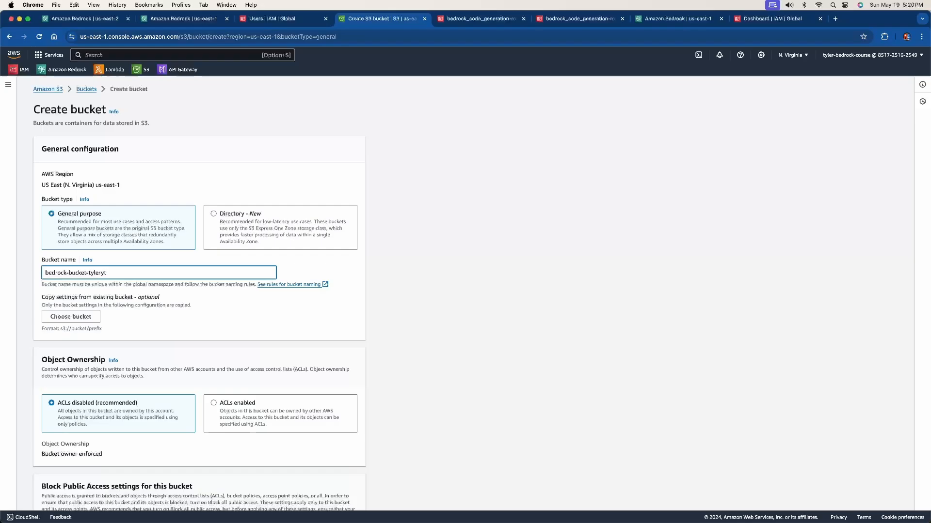
scroll(down, 3)
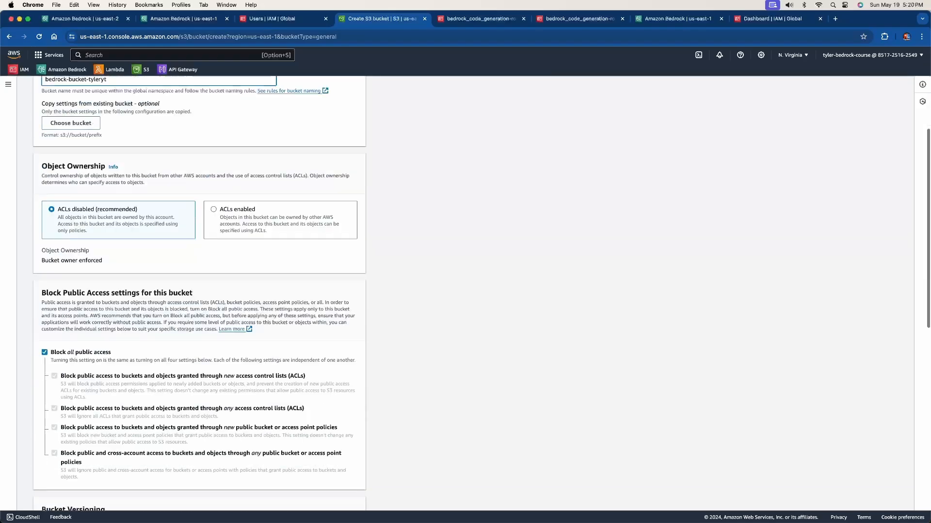
scroll(down, 3)
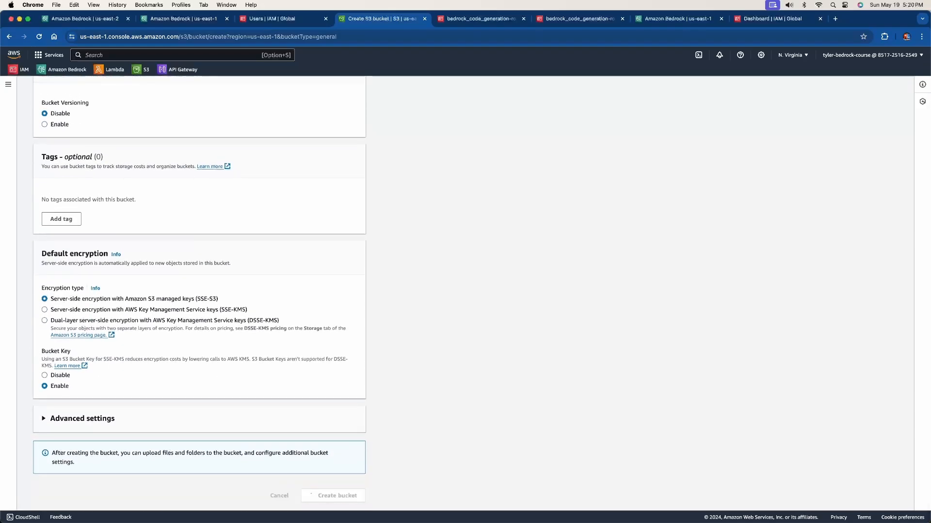
click(332, 495)
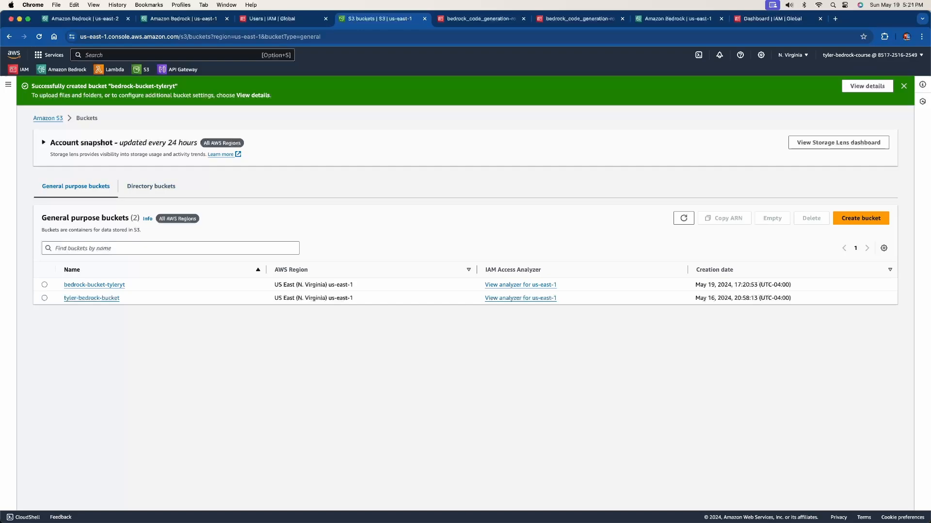
mouse_move(94, 285)
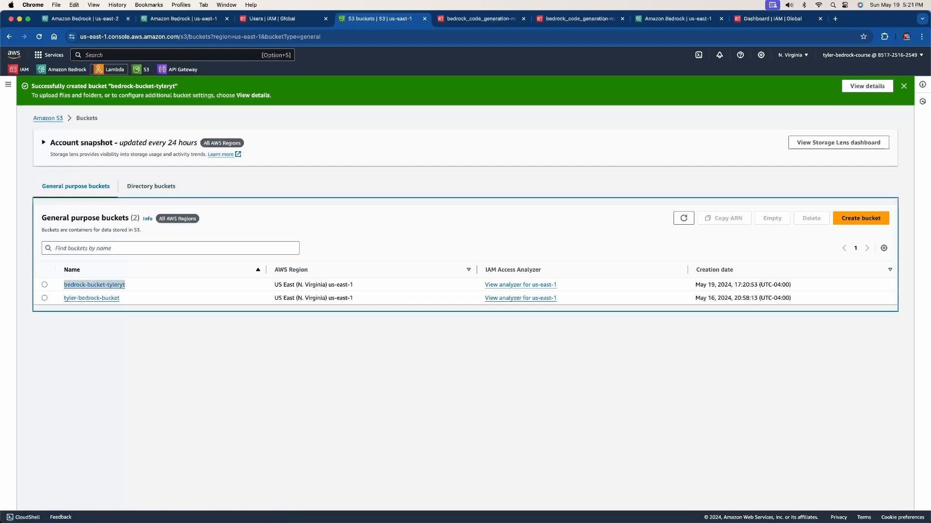
- In bedrock_code_generation, set s3_bucket to 'bedrock-bucket-tyleryt' and return to the S3 tab
right_click(114, 70)
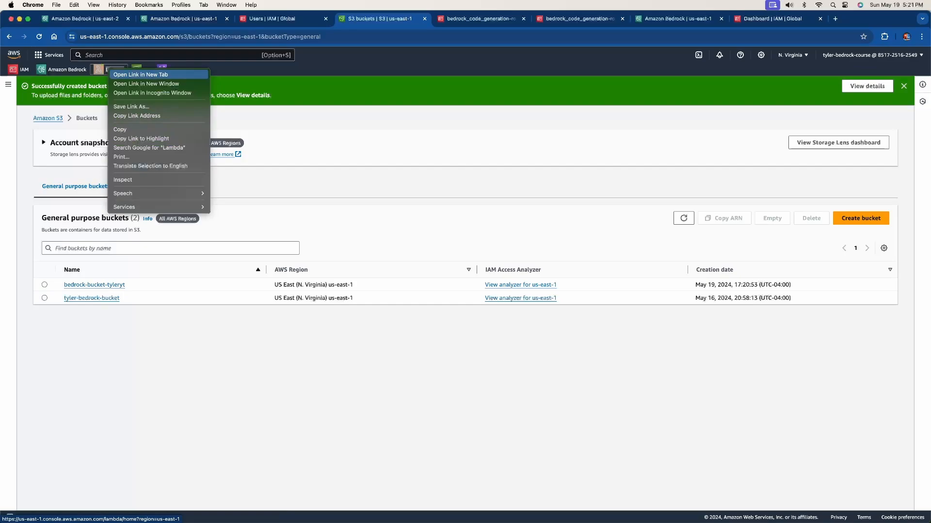
click(141, 74)
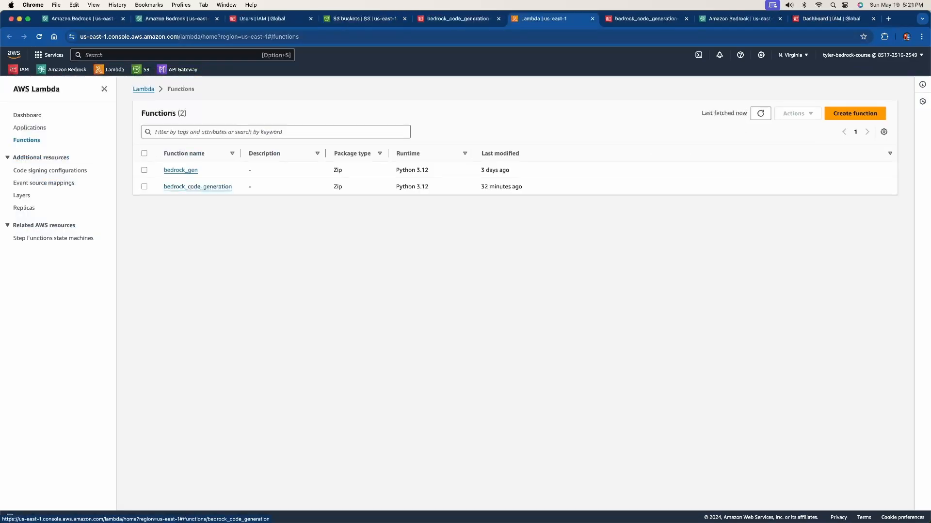
click(198, 186)
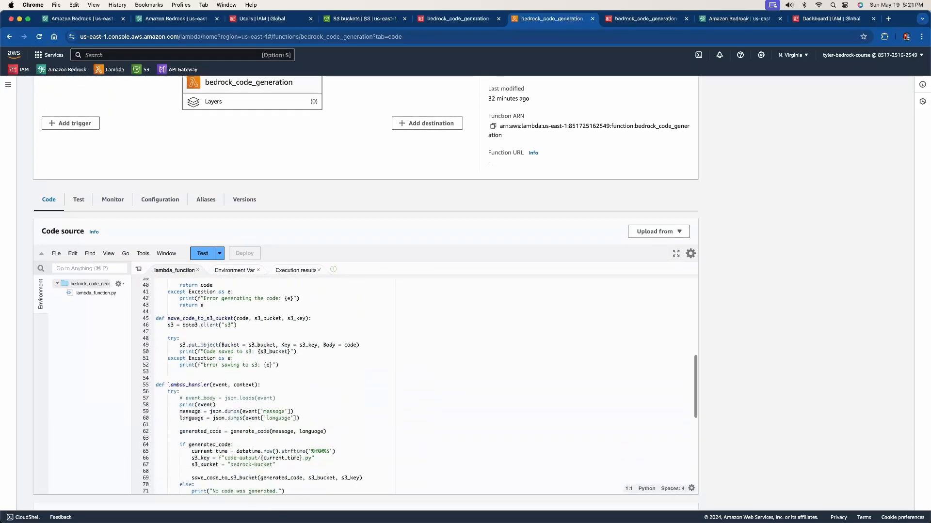
scroll(down, 3)
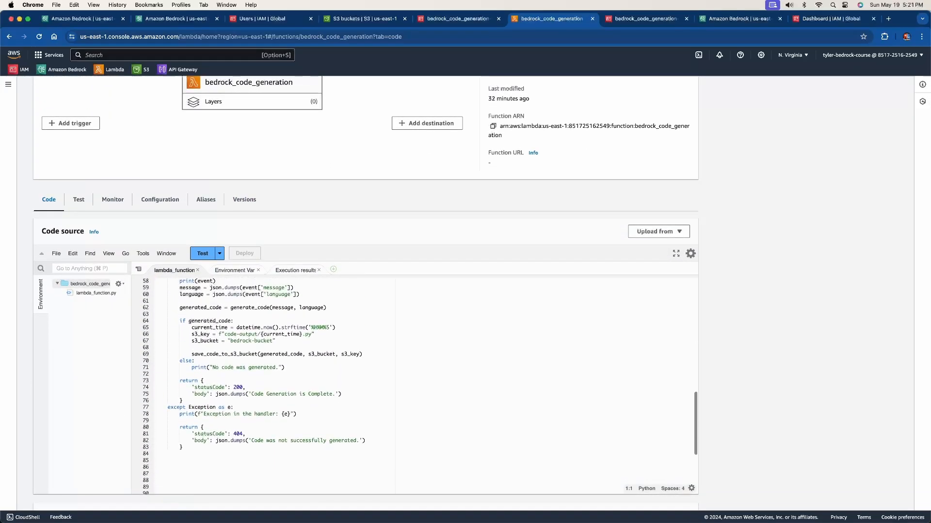
double_click(251, 341)
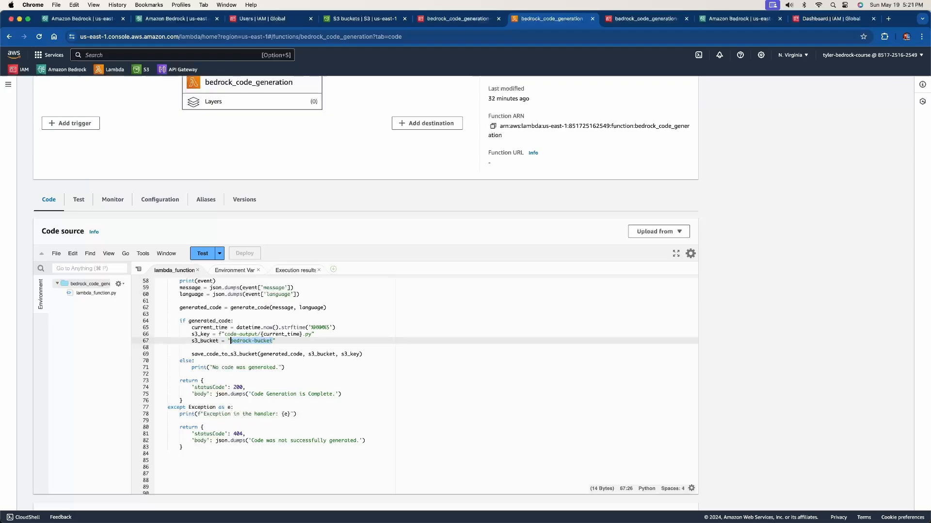
text(-tyleryt)
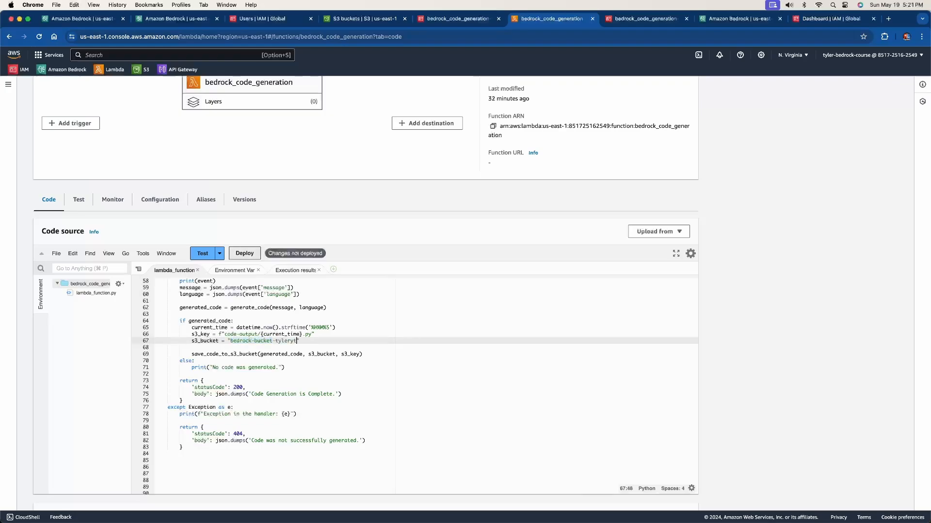
click(244, 253)
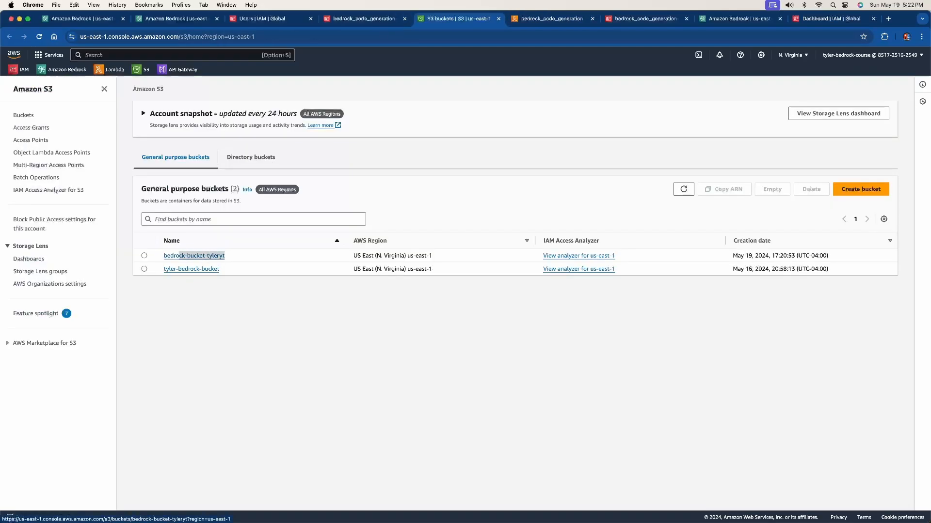
double_click(194, 256)
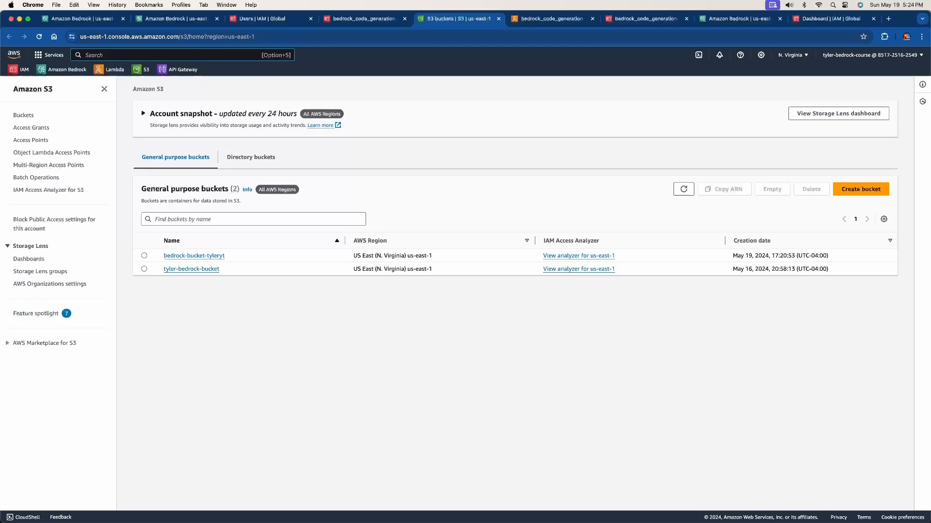
- Search for API Gateway and choose Build for an HTTP API
text(api)
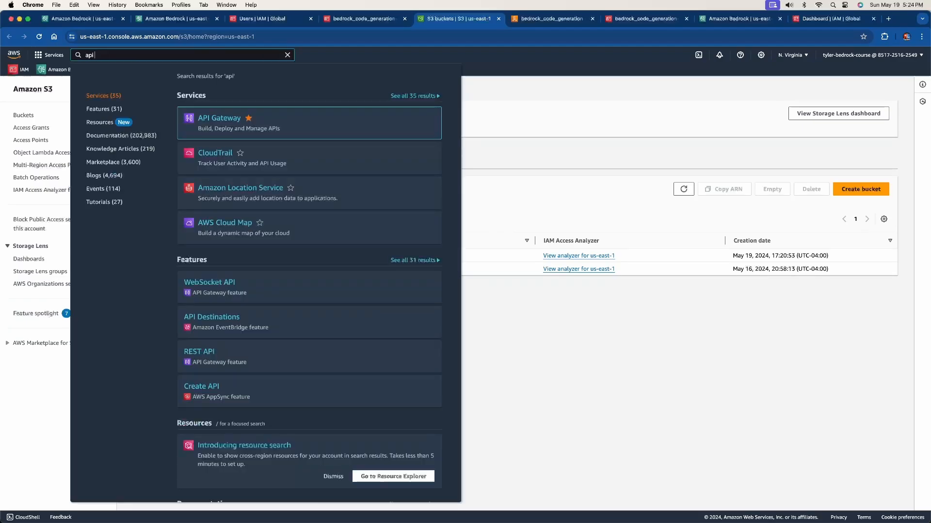
right_click(219, 117)
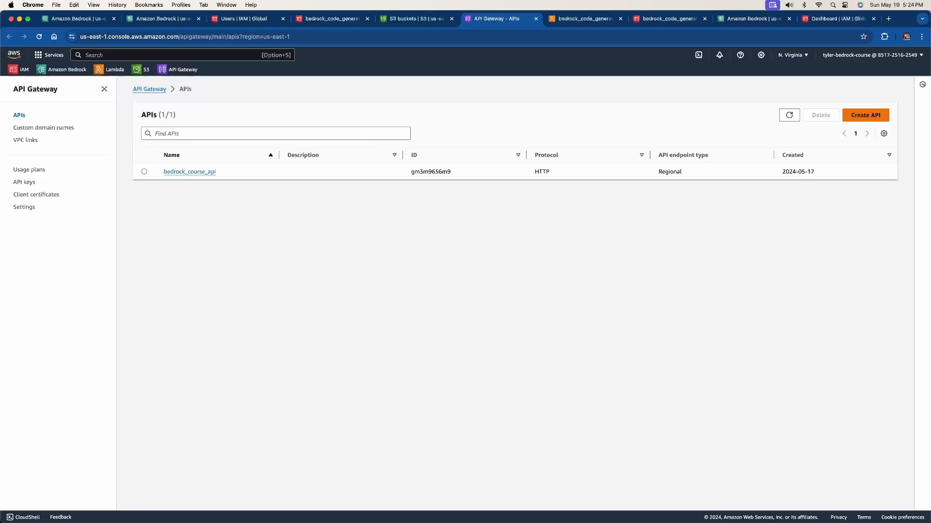
click(865, 115)
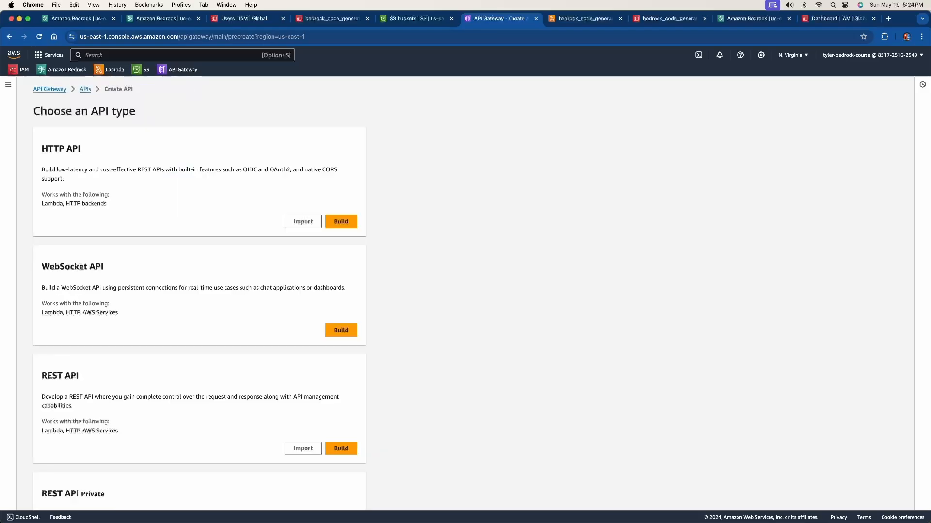
scroll(down, 3)
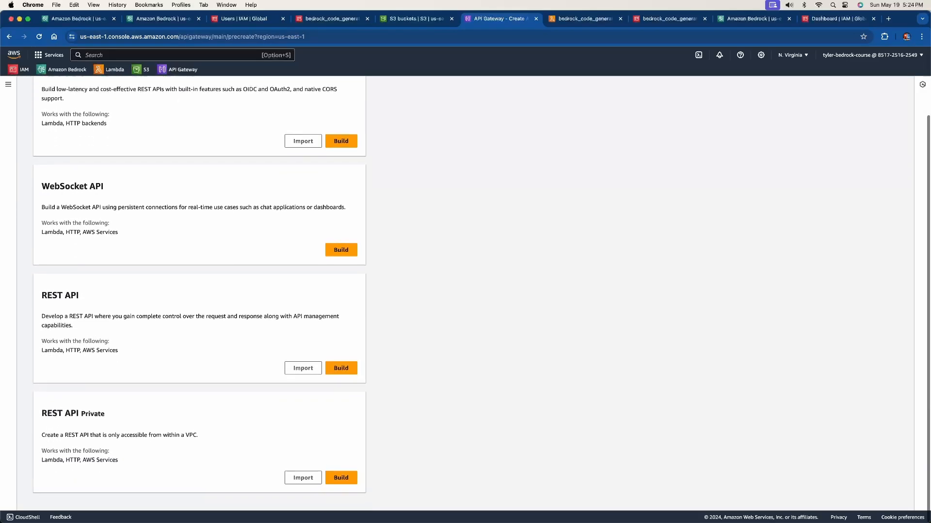
scroll(up, 3)
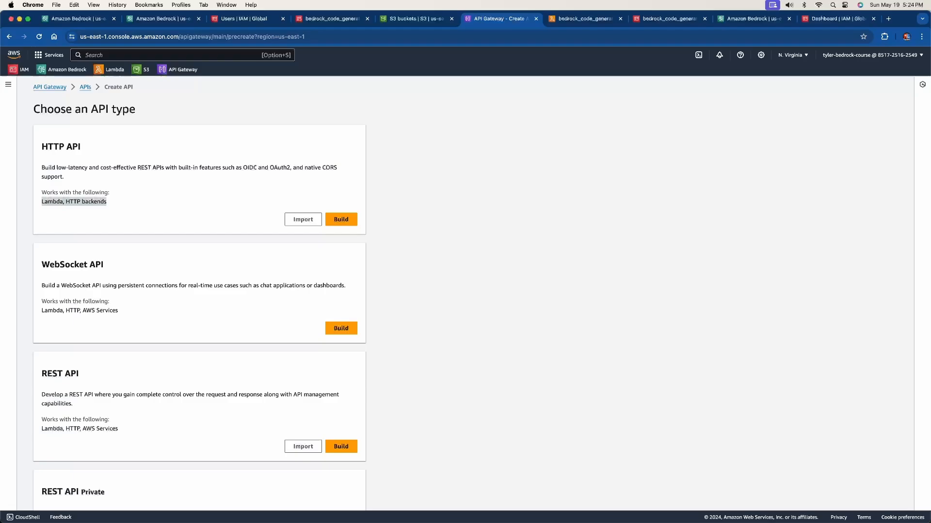
scroll(down, 3)
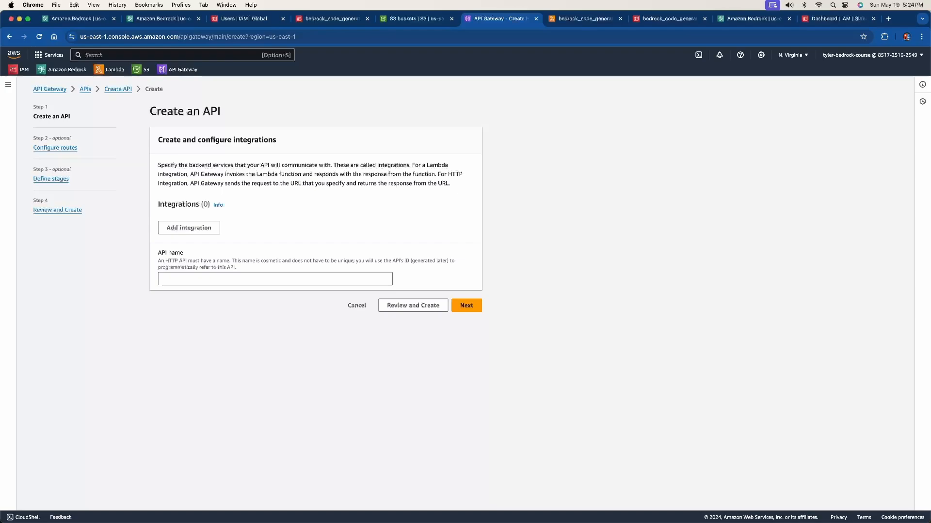
- Add a Lambda integration to bedrock_code_generation and name the API 'code-gen'
click(188, 228)
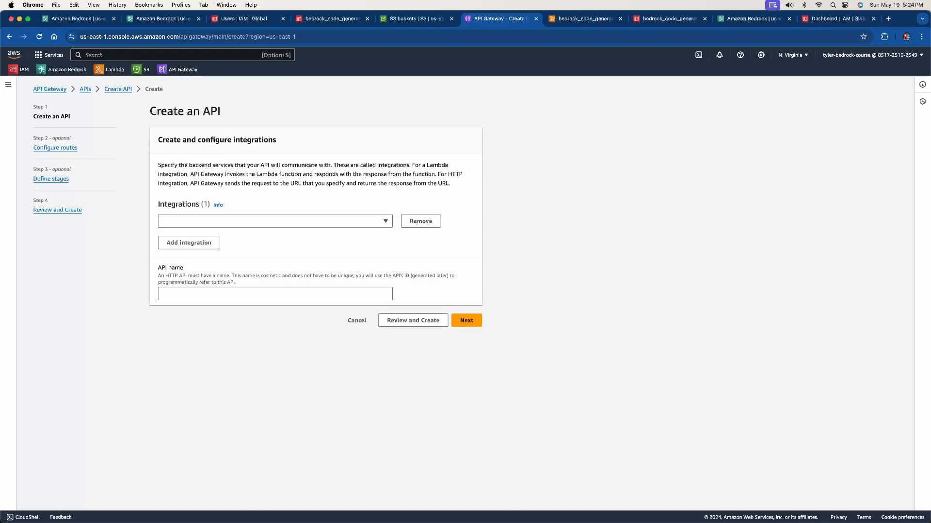
click(275, 221)
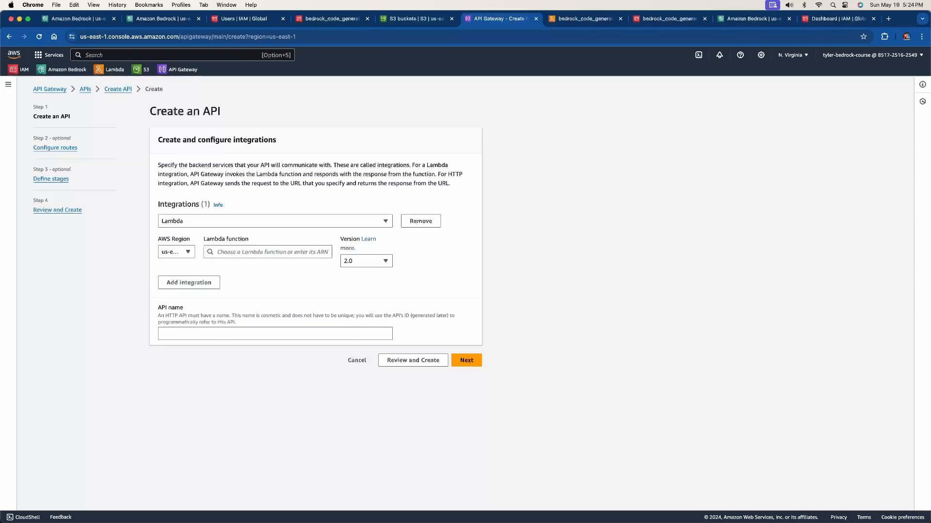
click(268, 251)
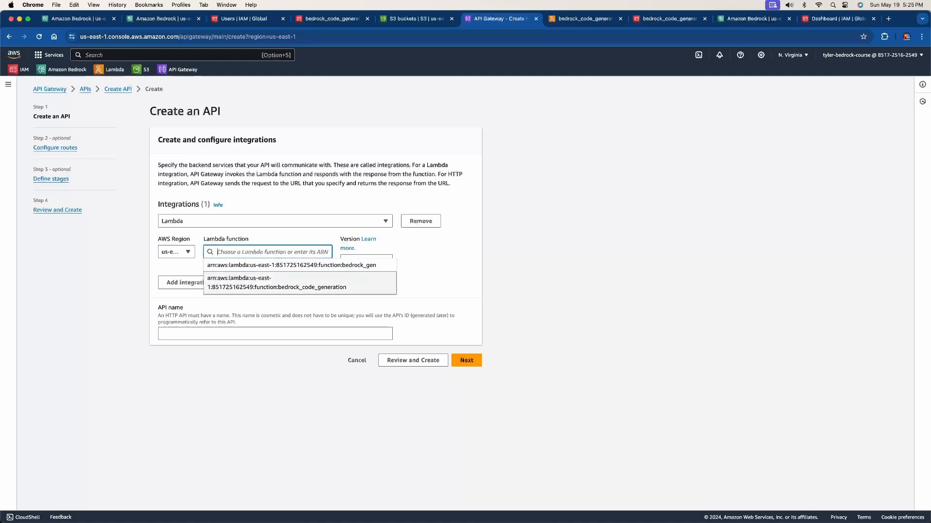
mouse_move(276, 287)
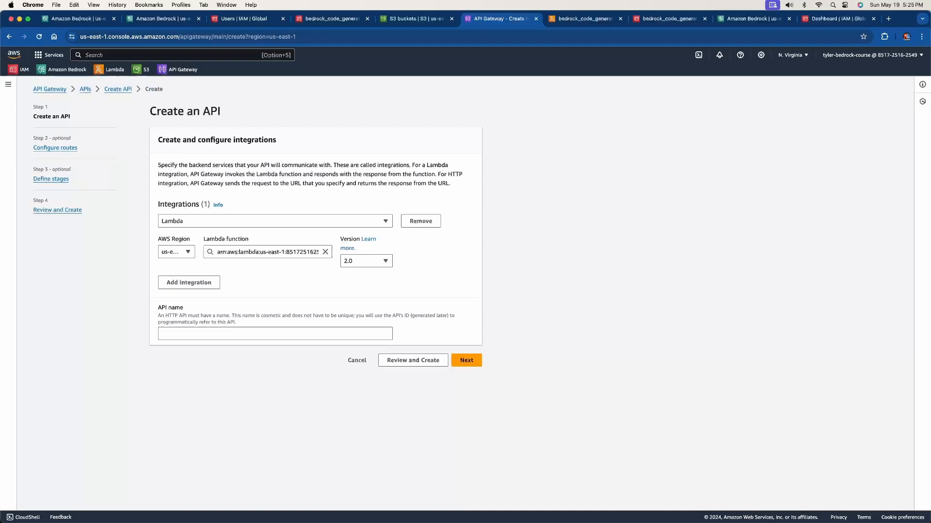
text(code-gen)
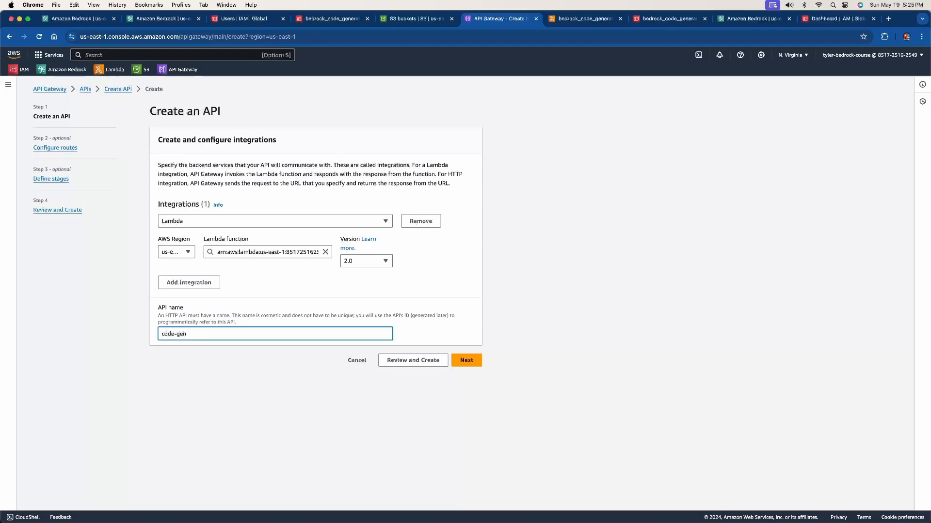
click(466, 360)
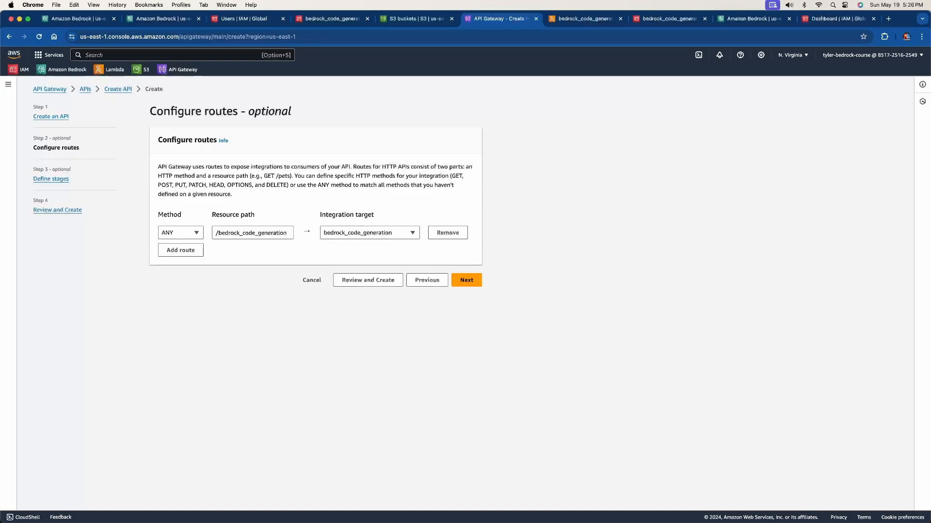
- Set the /bedrock_code_generation route method to POST, targeting bedrock_code_generation
drag(157, 166, 221, 166)
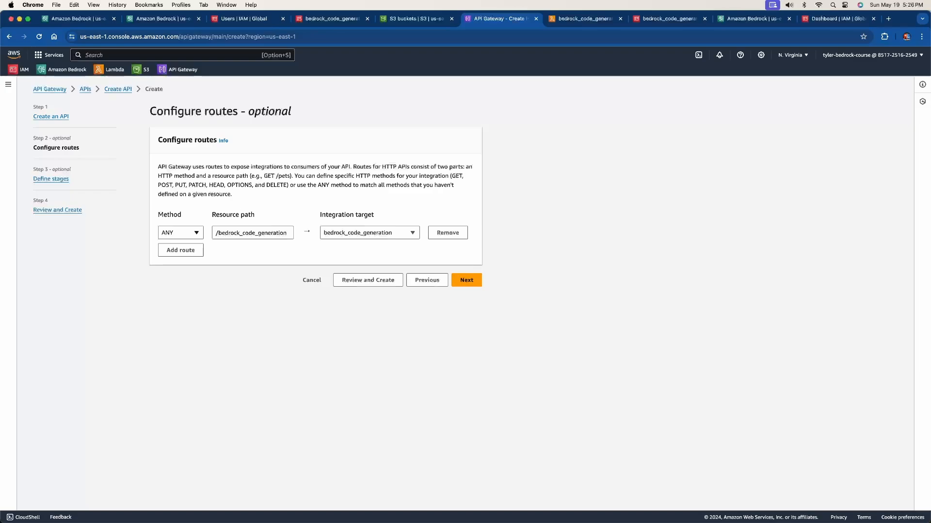
click(180, 233)
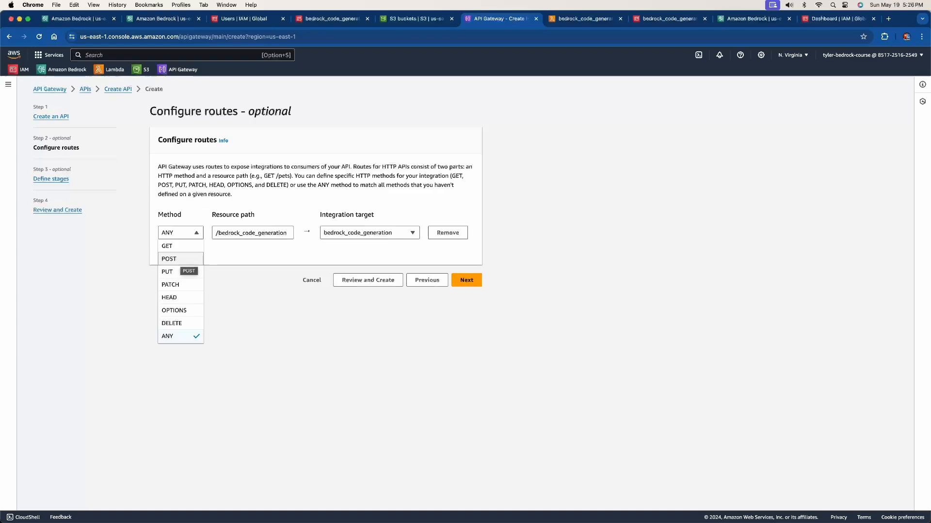
click(168, 258)
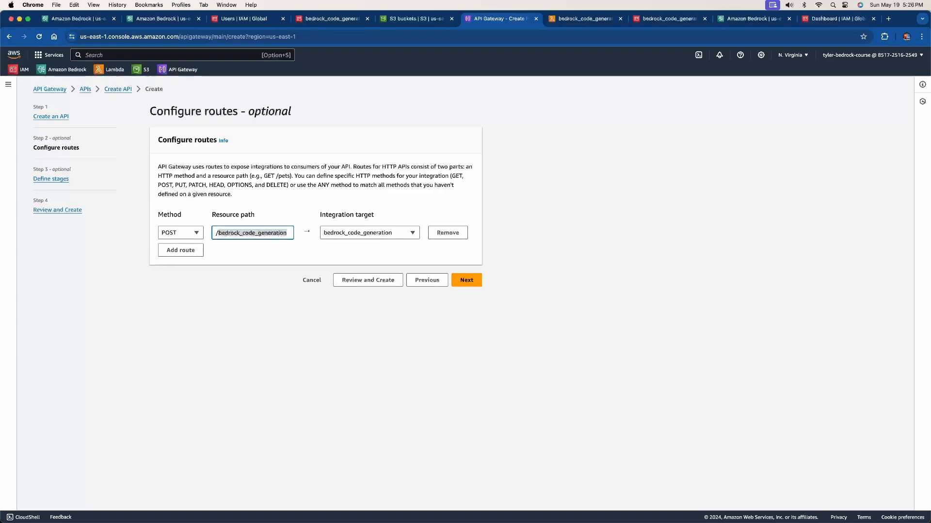
click(368, 232)
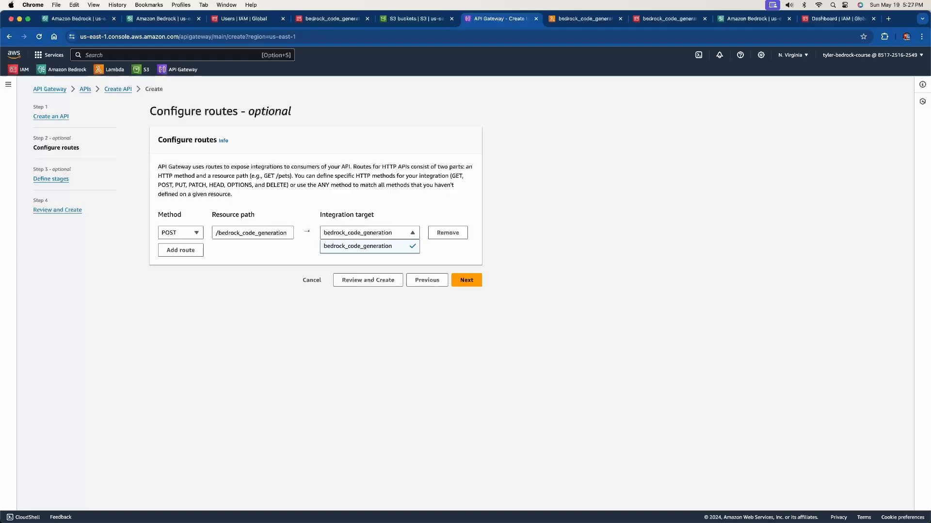
click(369, 246)
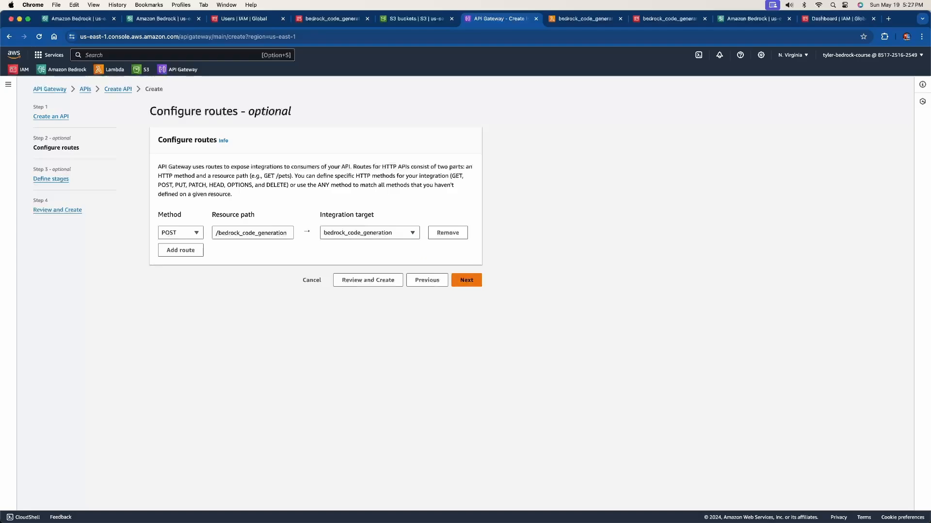
click(466, 280)
text(d)
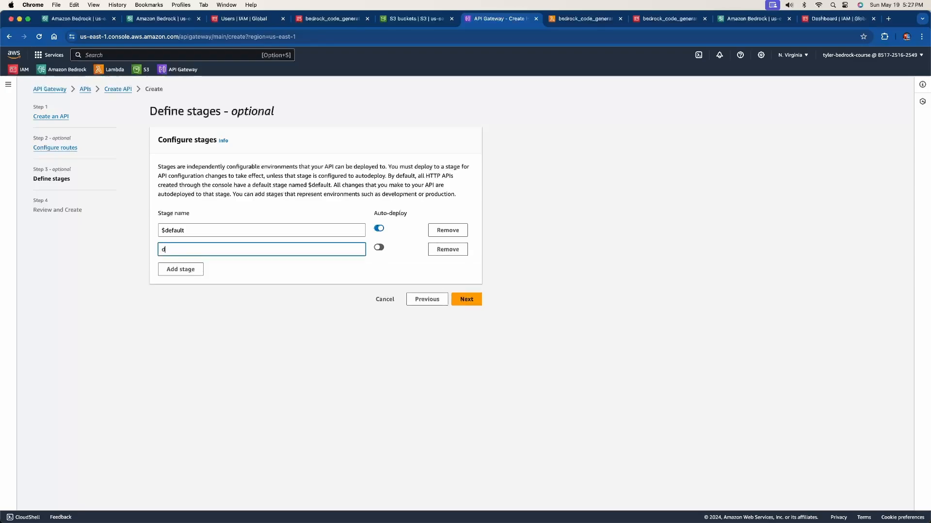
- Name the new stage 'dev', add and remove a 'prod' stage, then proceed to review
text(ev)
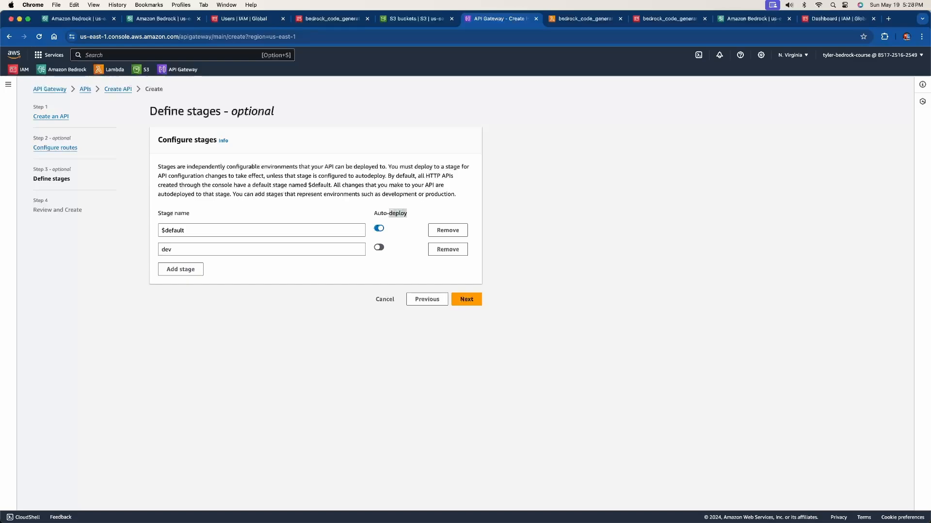
click(180, 269)
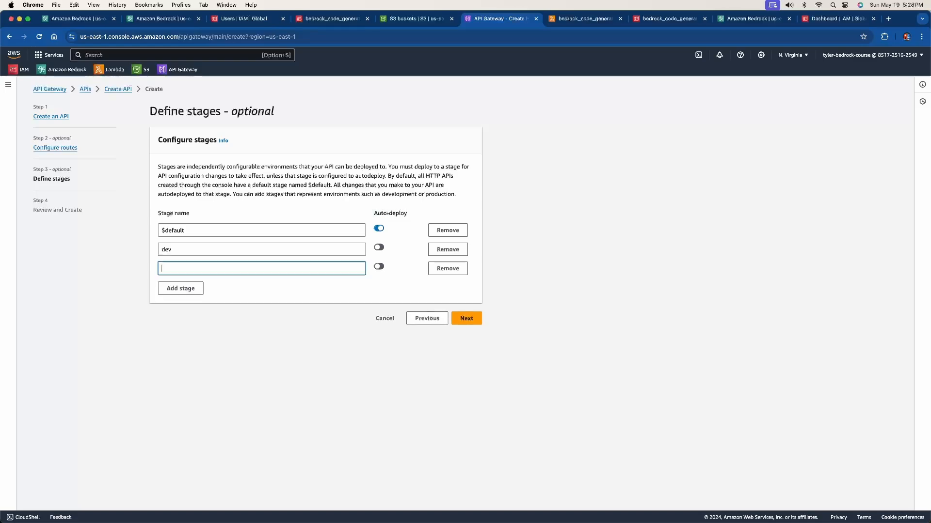
text(prod)
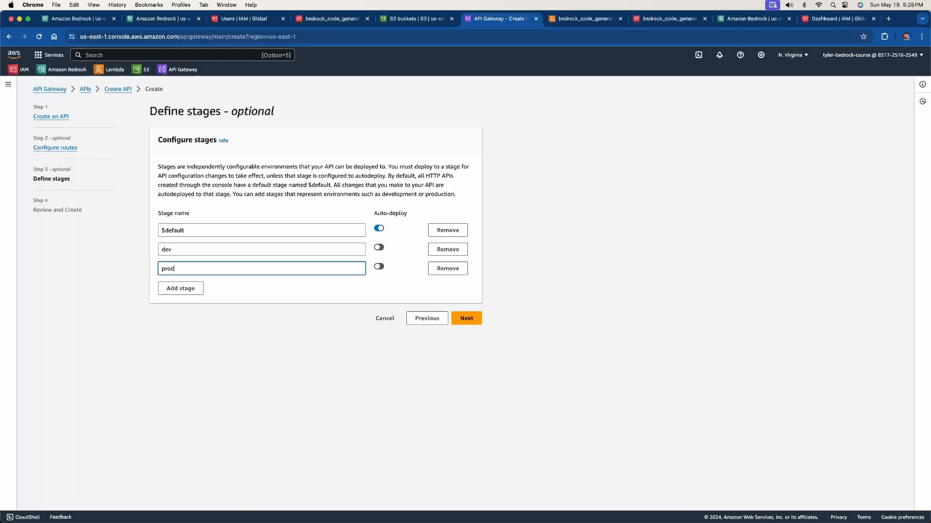
click(261, 249)
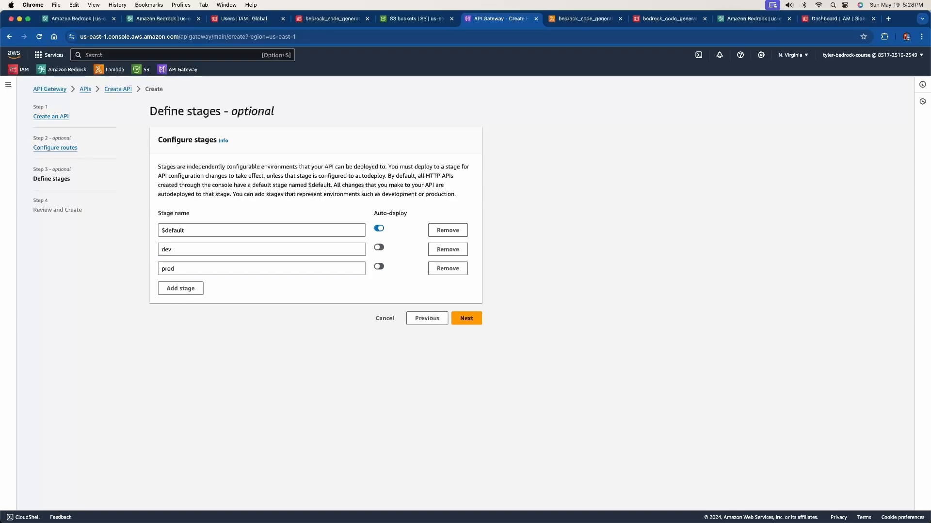
click(446, 268)
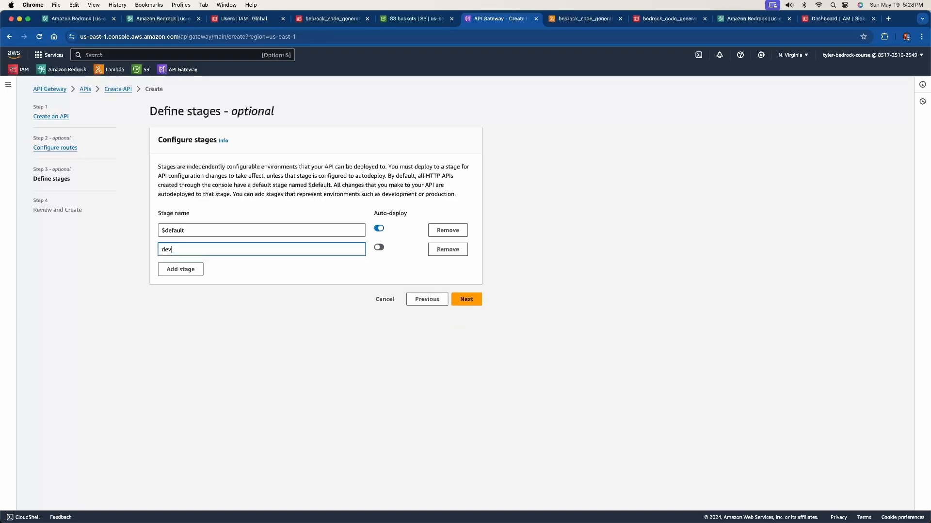
click(261, 230)
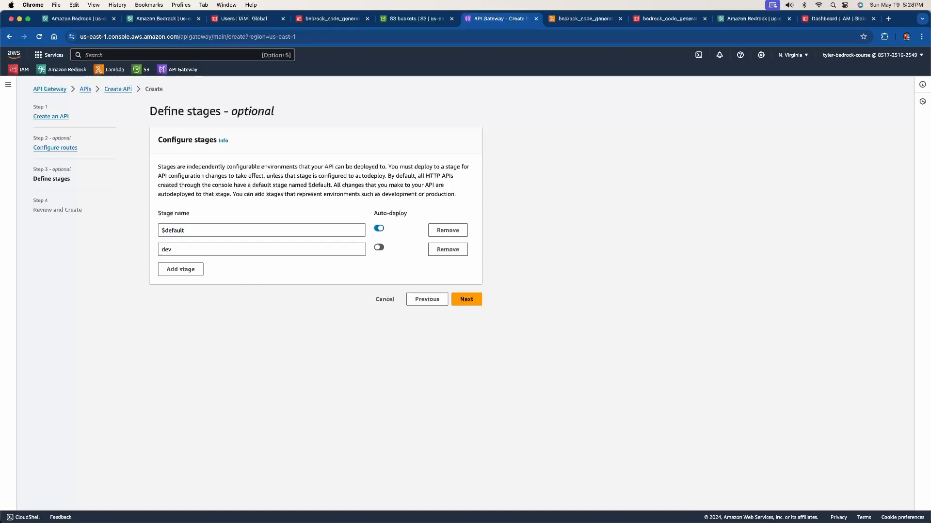
click(261, 230)
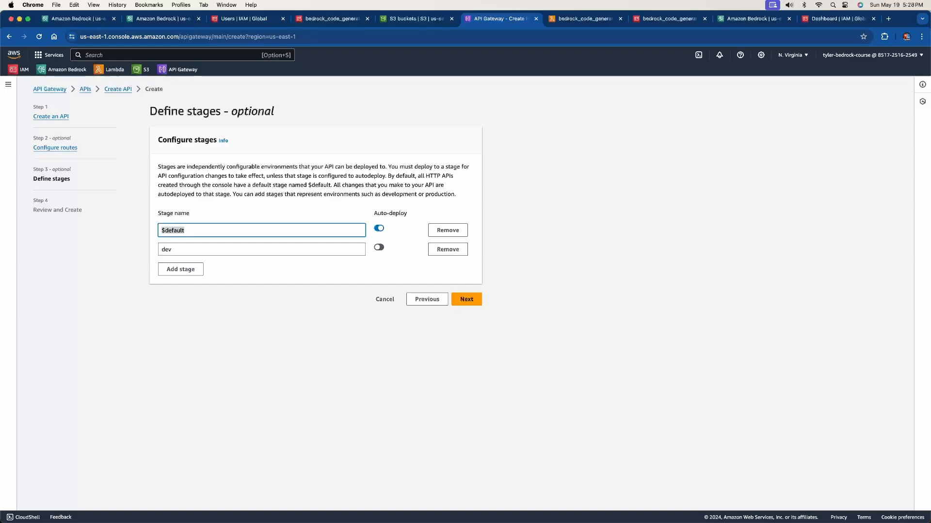
click(261, 249)
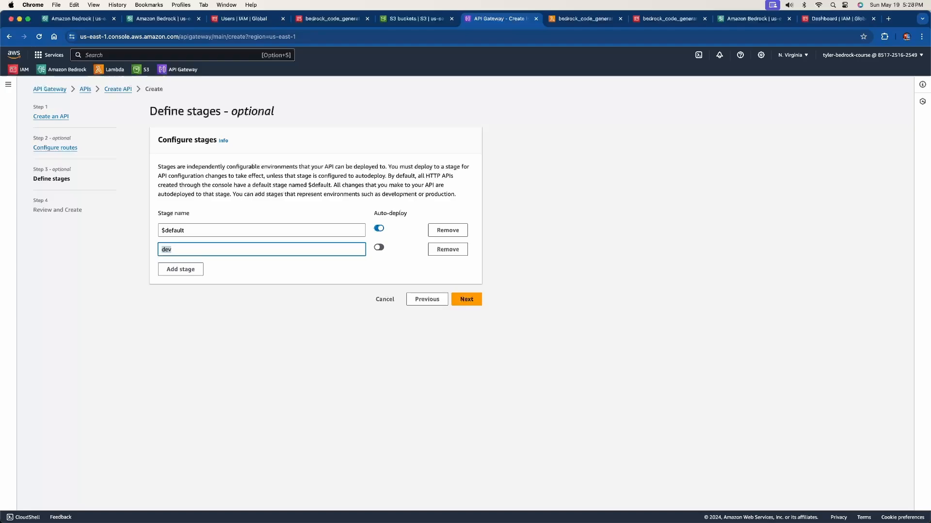
click(466, 299)
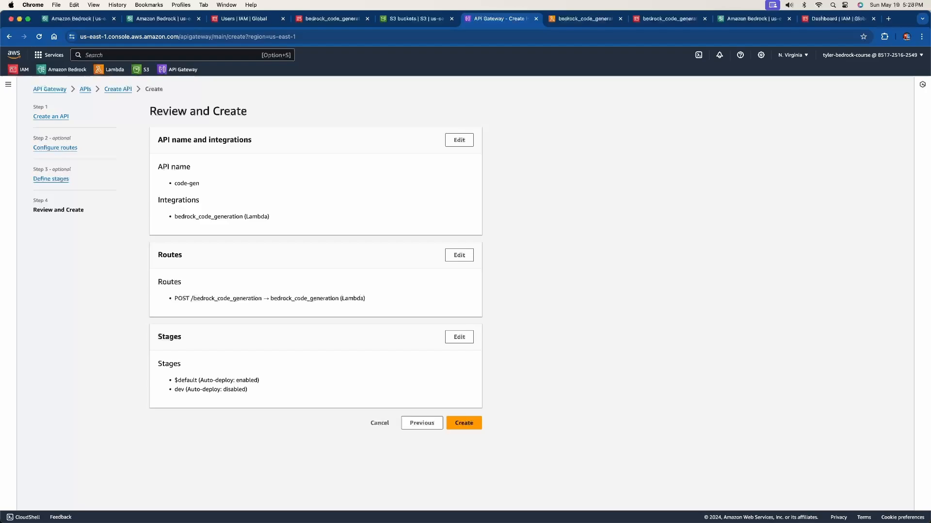
- Check the $default and dev stages in the summary and create the code-gen API
double_click(221, 216)
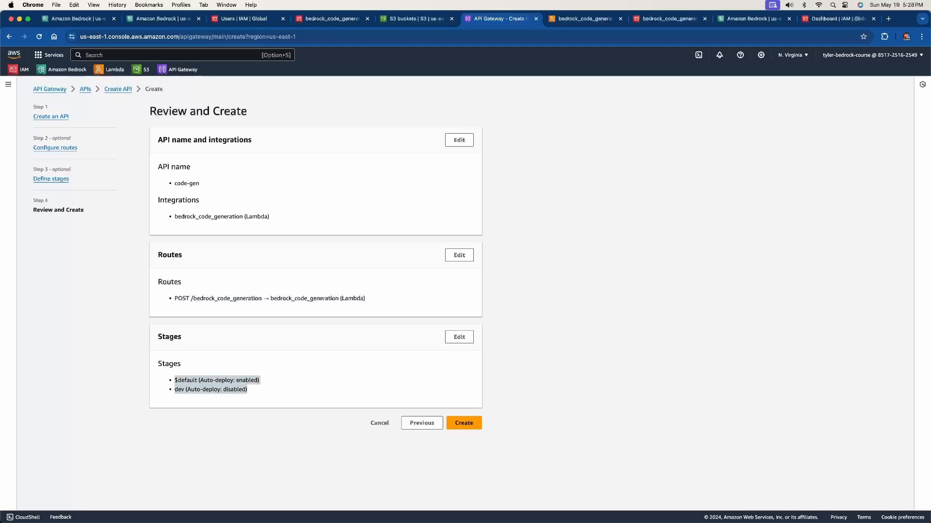
click(464, 423)
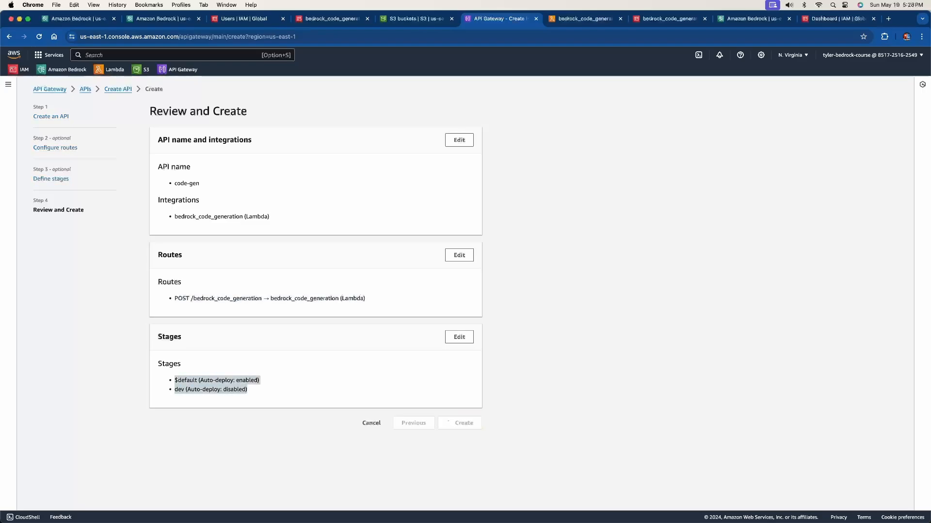
click(459, 423)
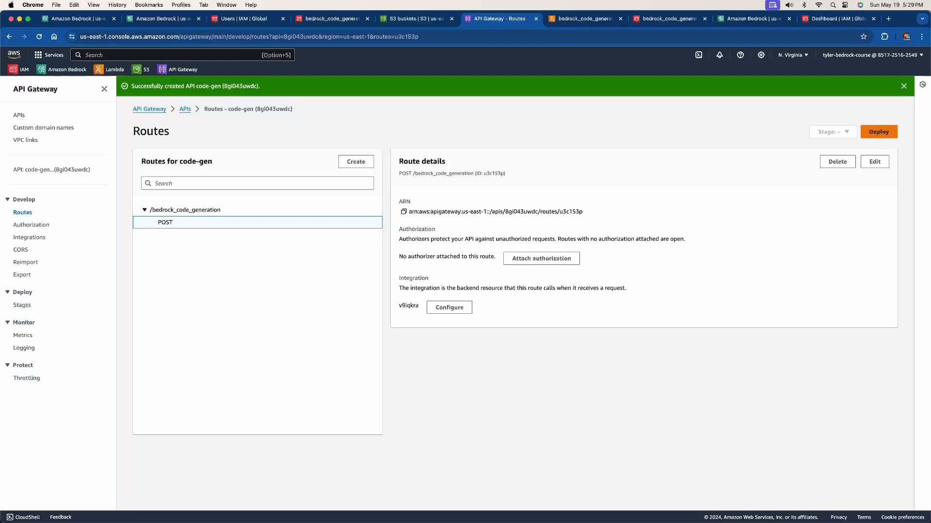
- Deploy code-gen to the dev stage and reopen the API's details
click(878, 132)
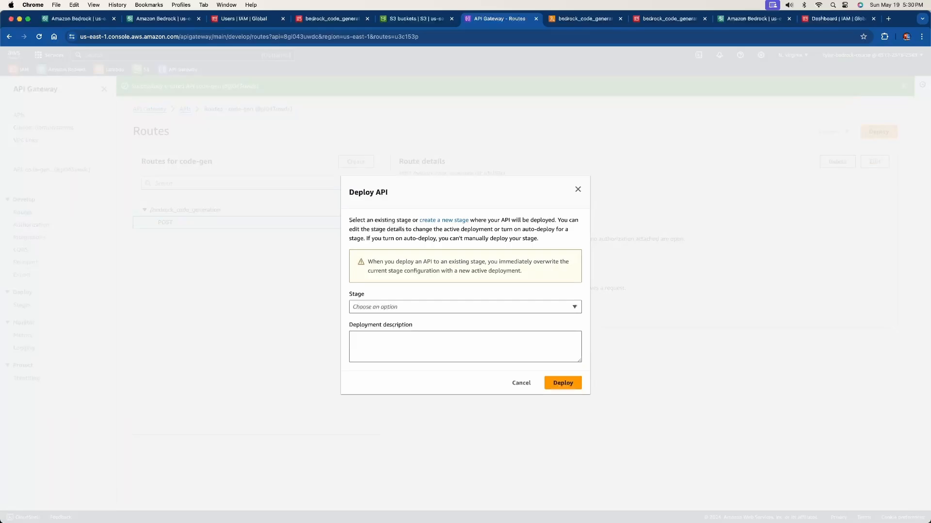
click(464, 307)
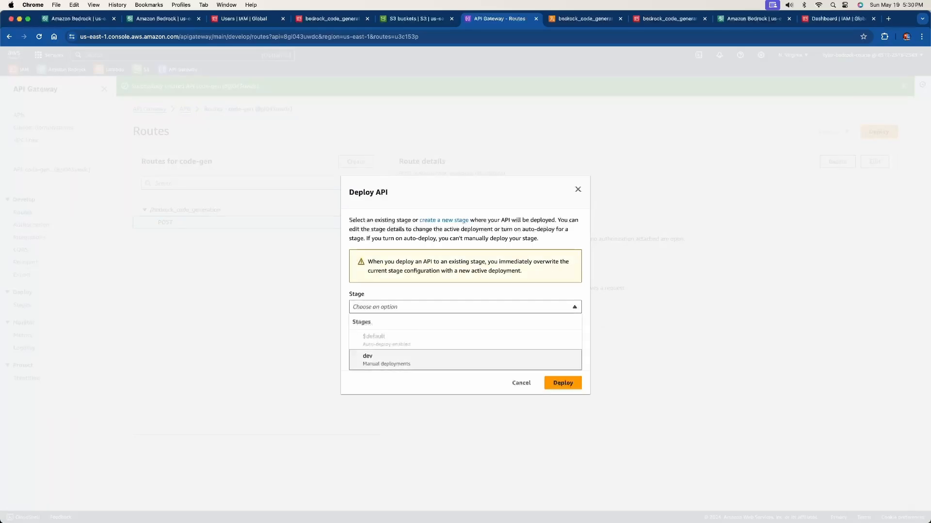
click(368, 358)
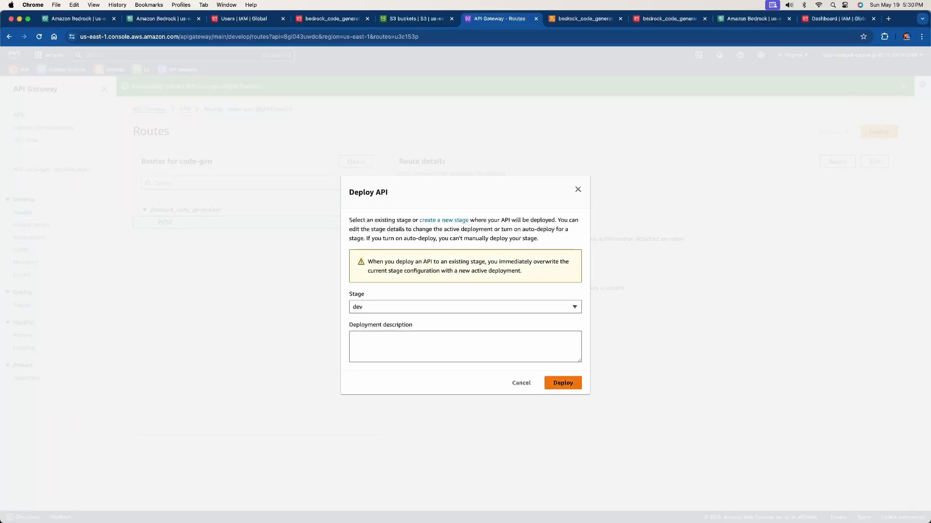
click(562, 383)
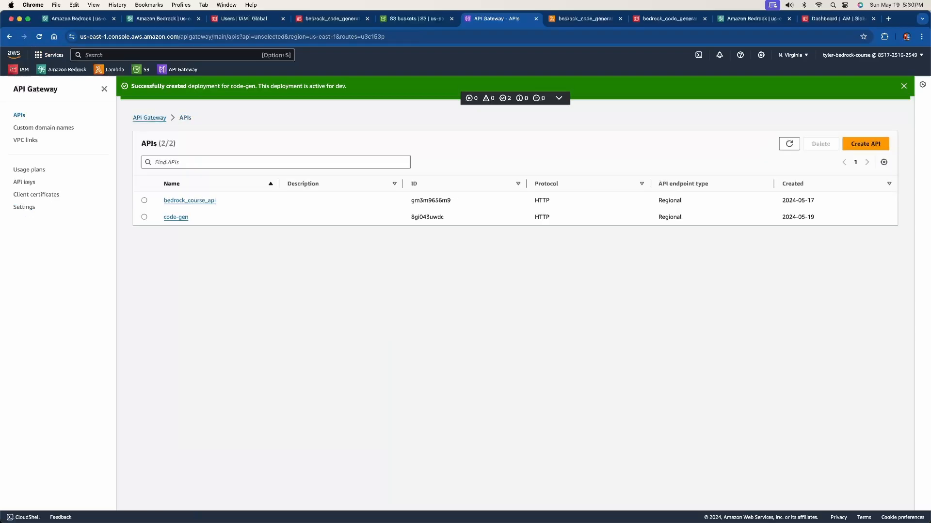
click(175, 217)
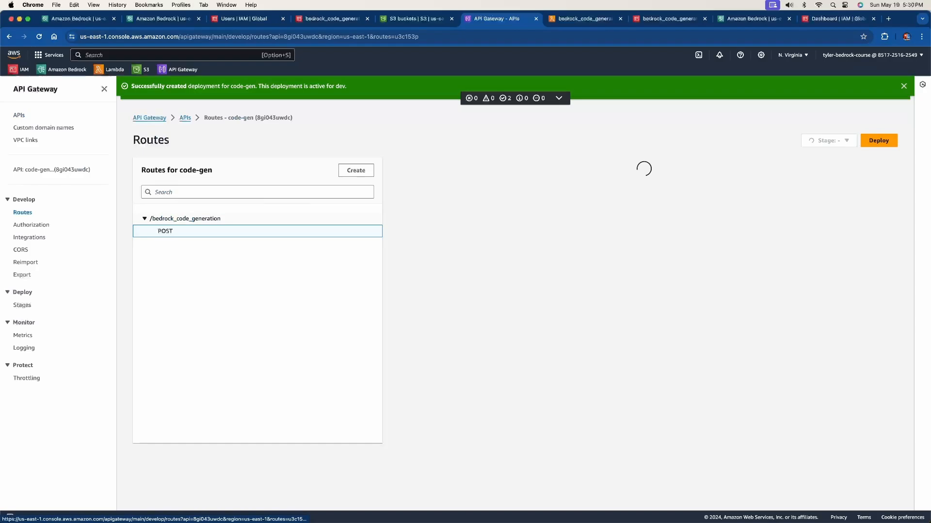
click(164, 231)
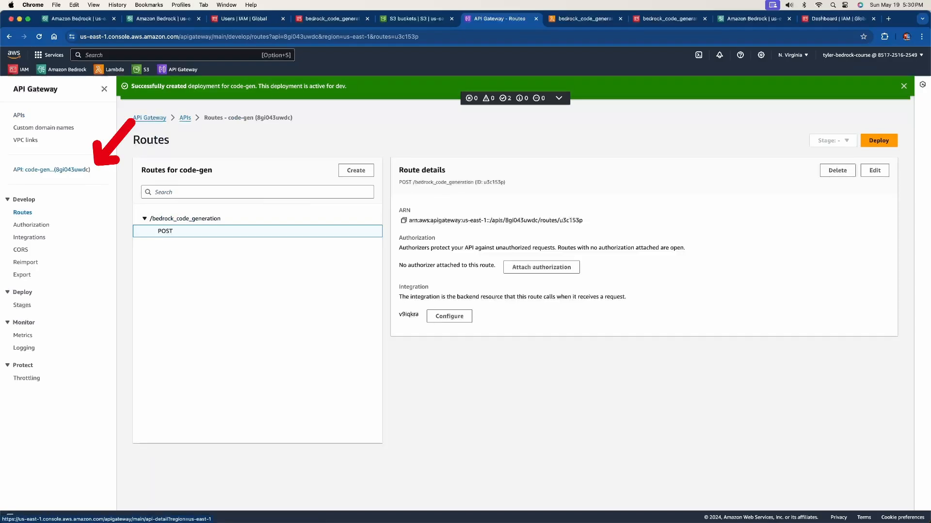
click(53, 169)
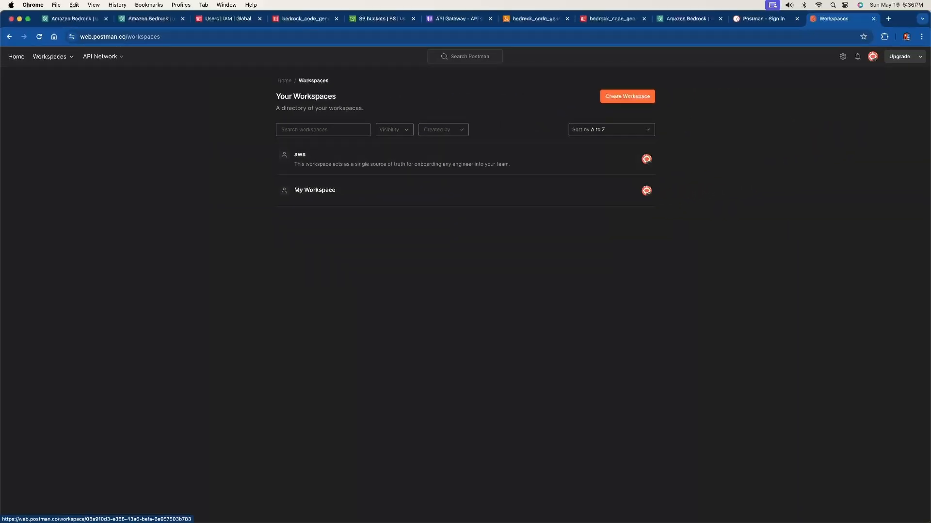
- Begin creating a new blank Postman workspace
click(626, 96)
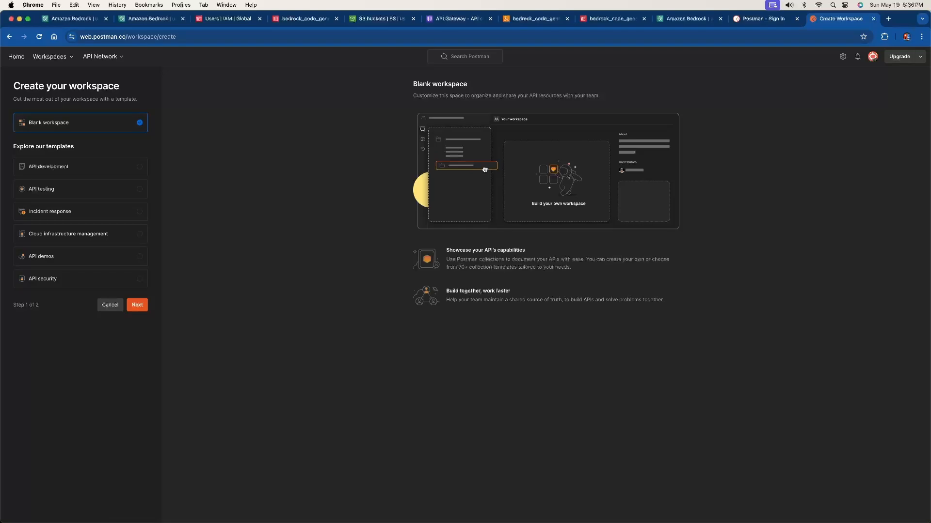
- Create a blank Postman workspace named 'aws services'
click(137, 305)
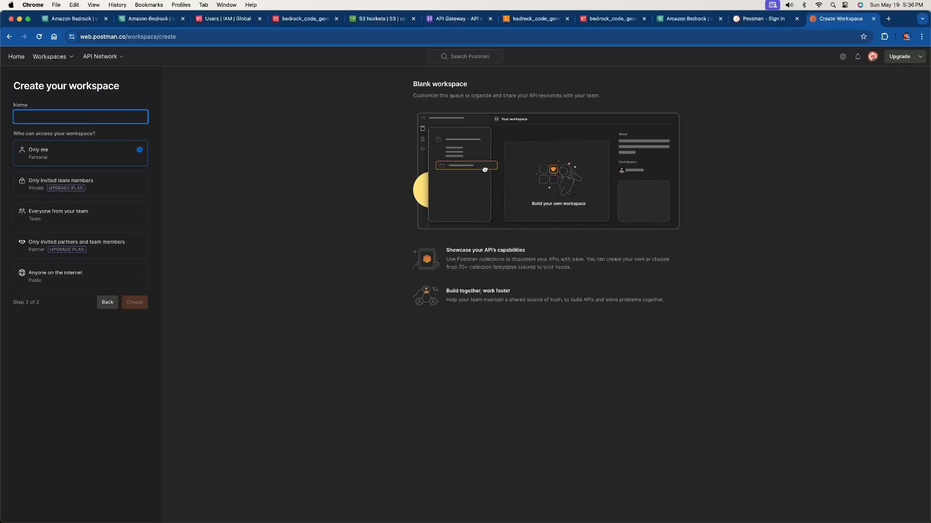
text(aws a)
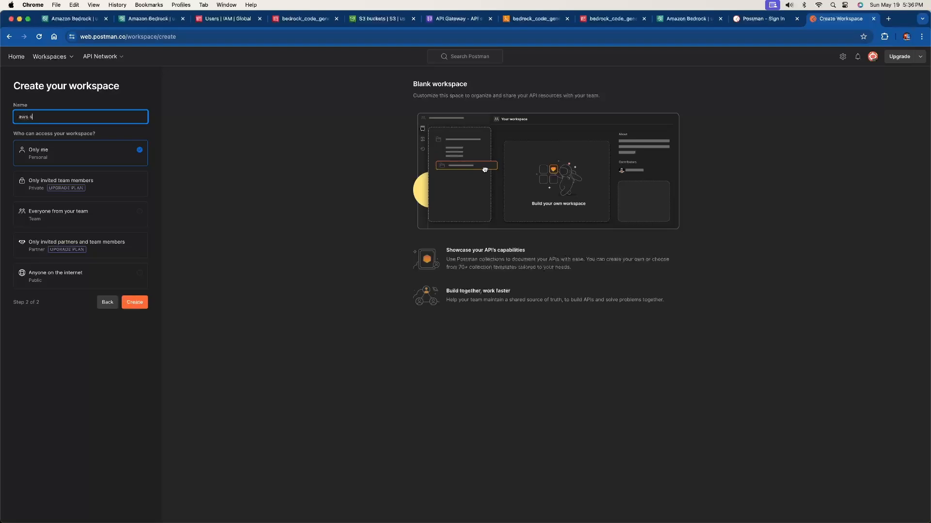
text(ervices)
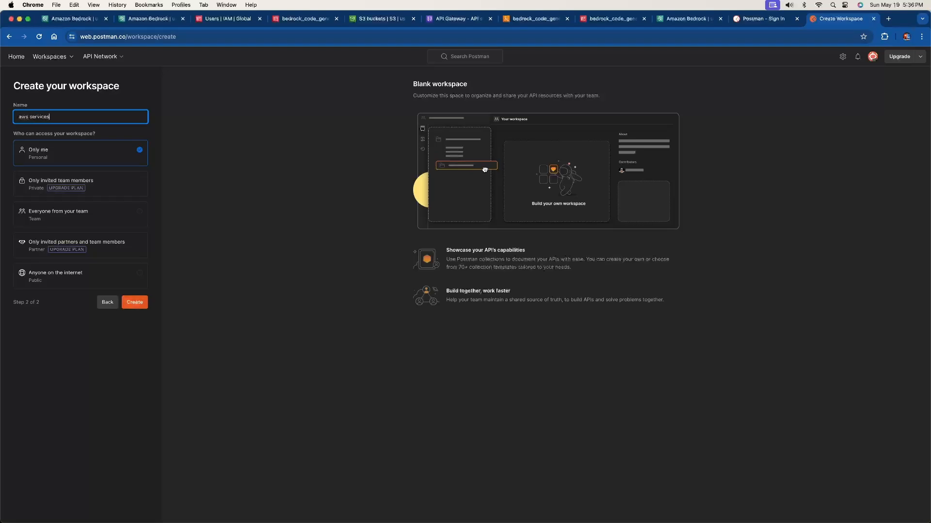
click(134, 302)
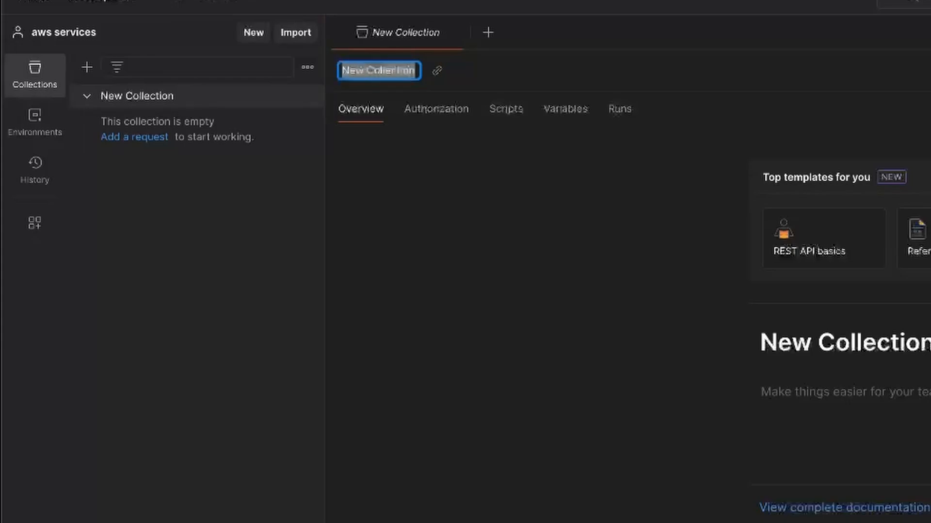
- Name the collection Bedrock and add a request named code-gen
text(Bedrock)
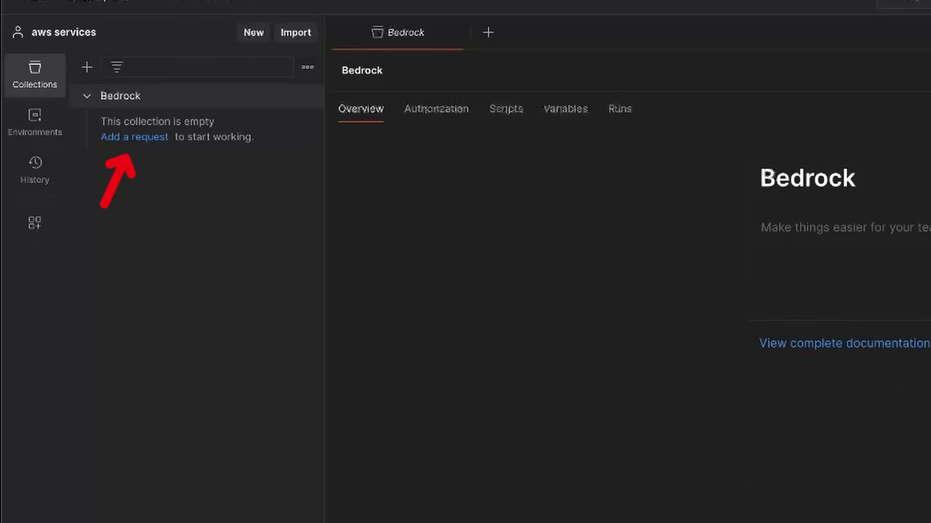
click(134, 136)
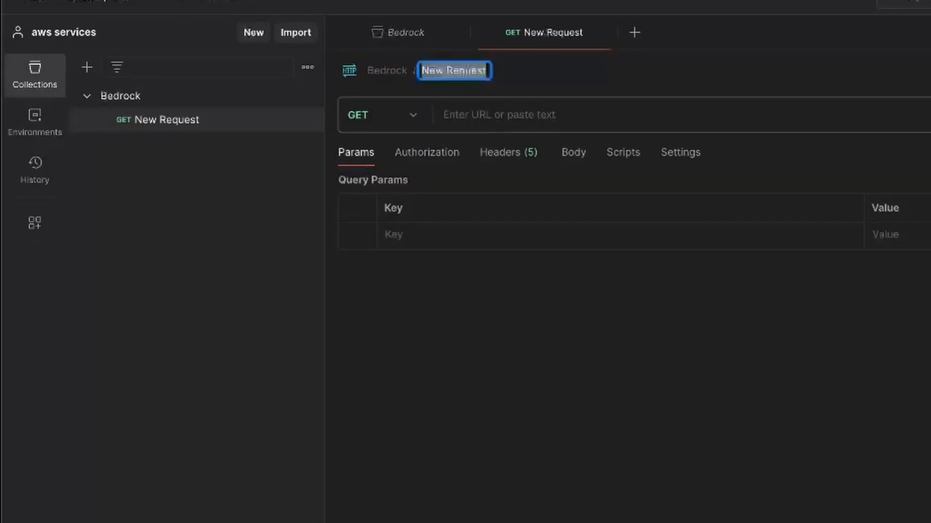
click(454, 70)
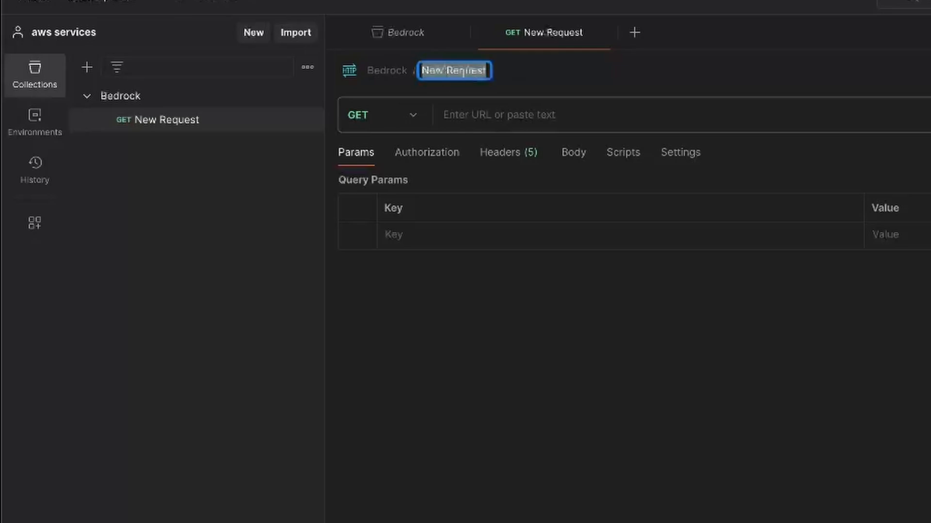
text(code-gen)
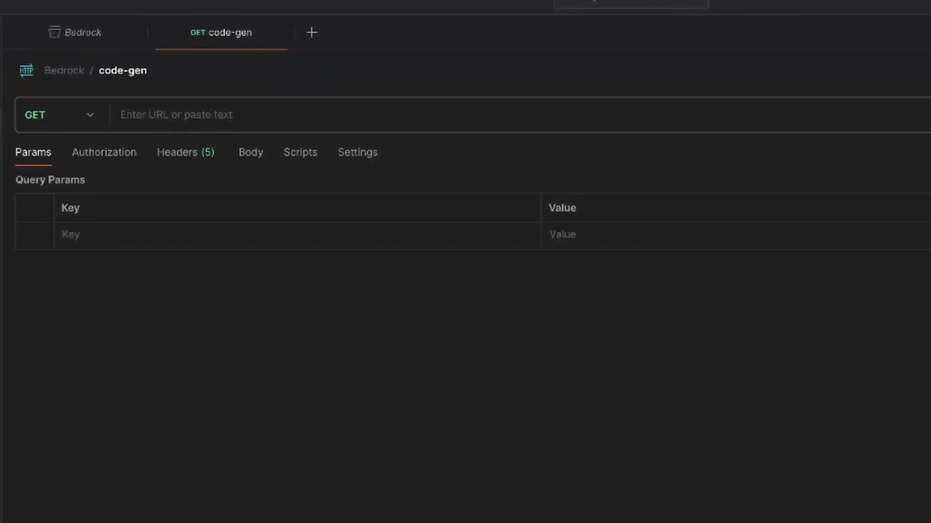
- Make code-gen a POST to the dev stage invoke URL with bedrock_code_generation
click(59, 115)
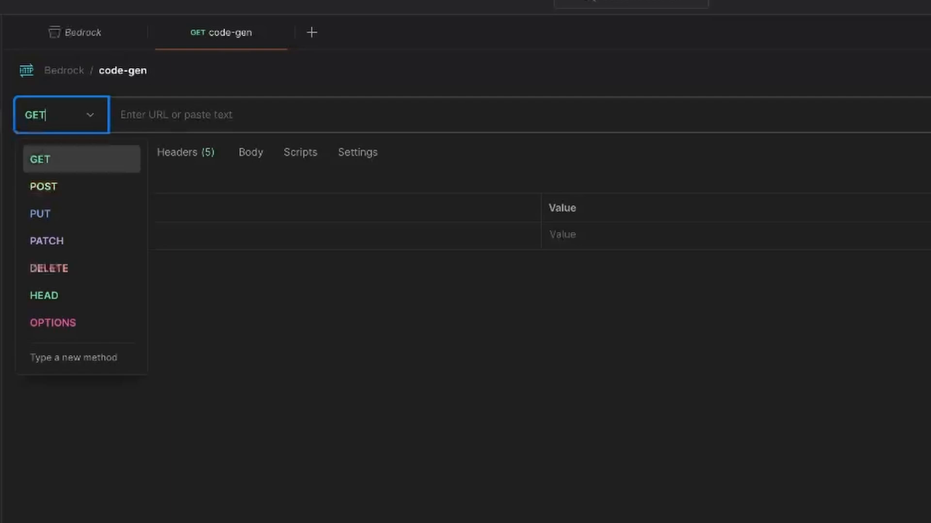
click(44, 186)
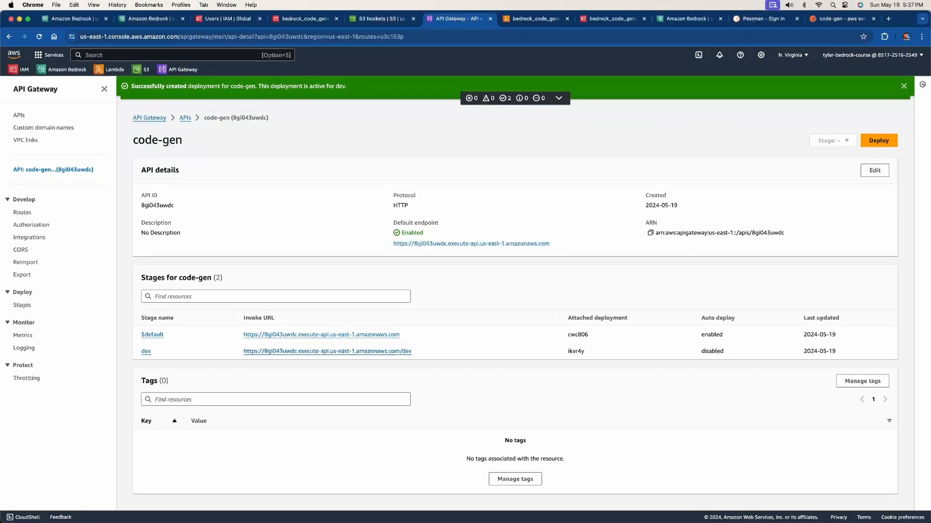
double_click(326, 351)
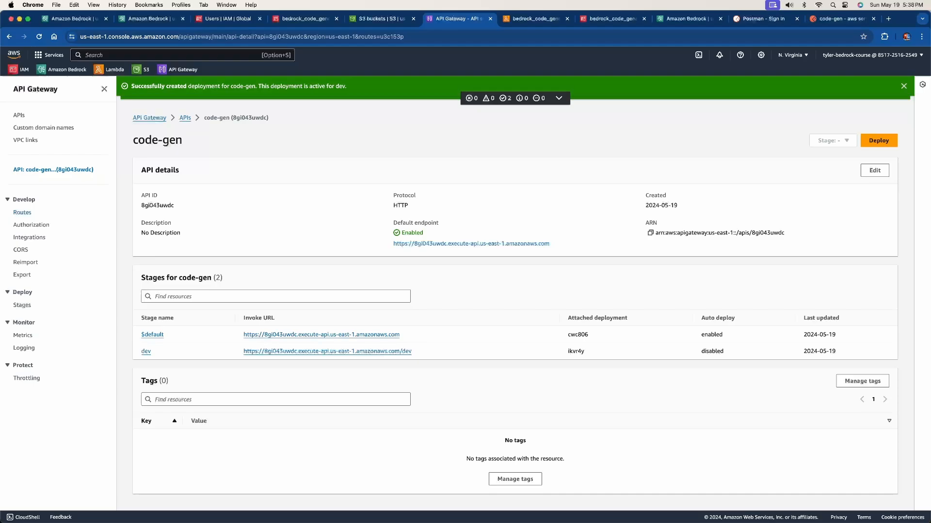
click(22, 212)
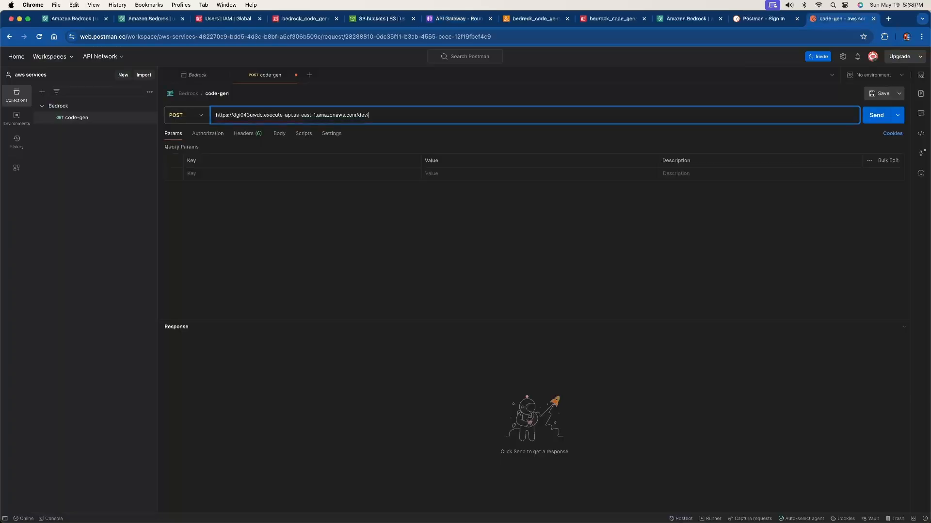
text(bedrock_code_generation)
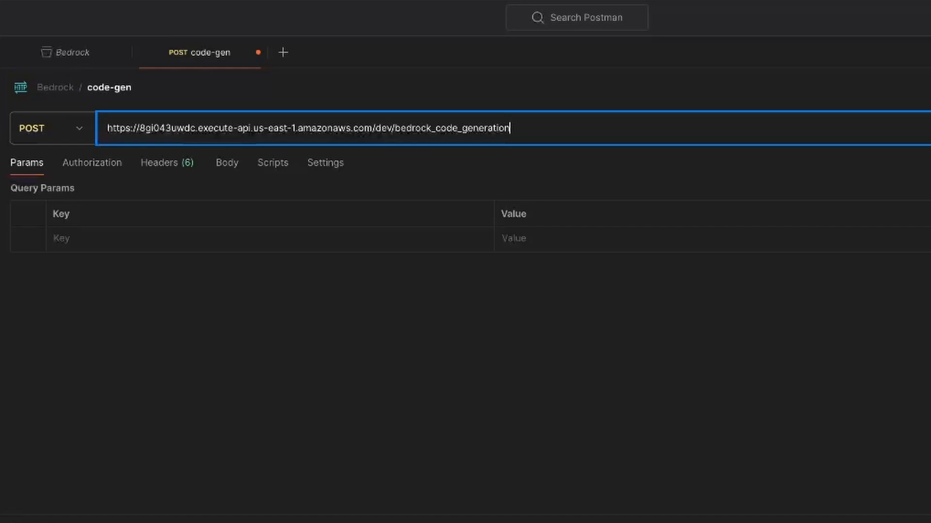
- Set the code-gen request body to raw JSON
click(227, 163)
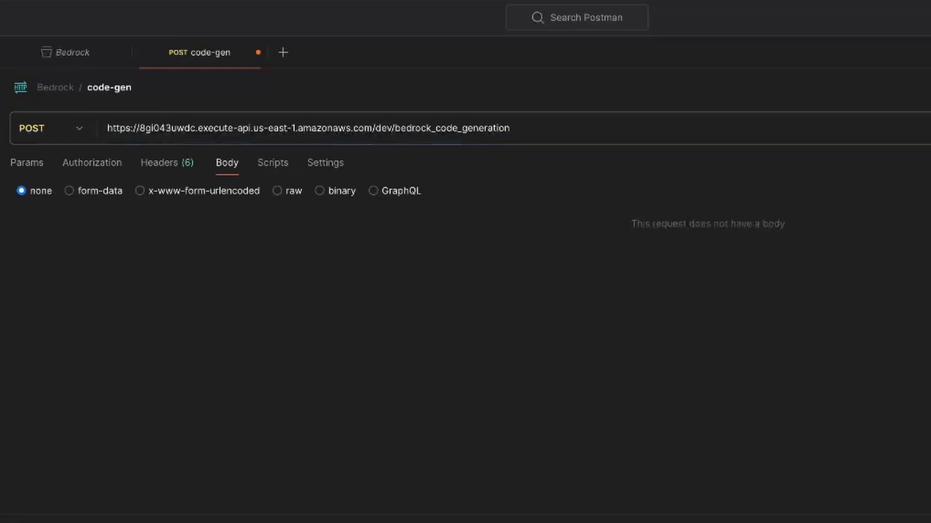
click(27, 163)
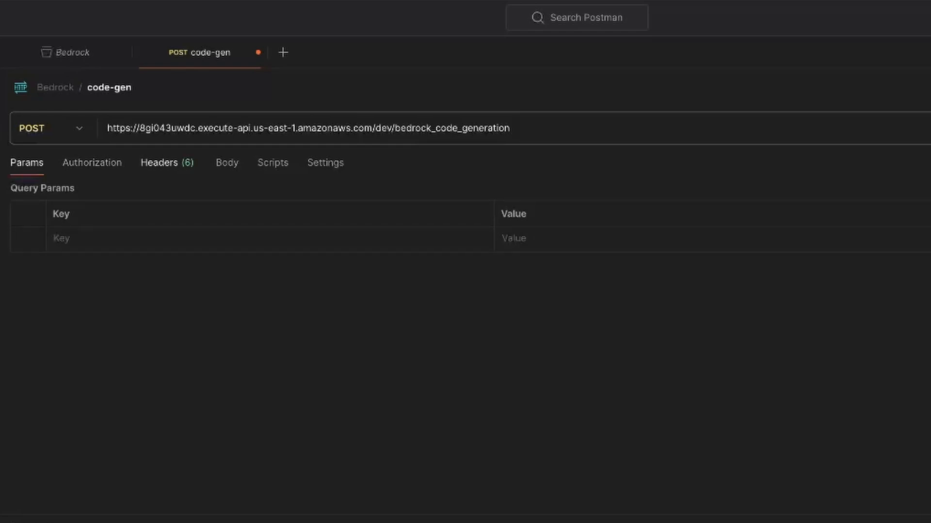
click(227, 163)
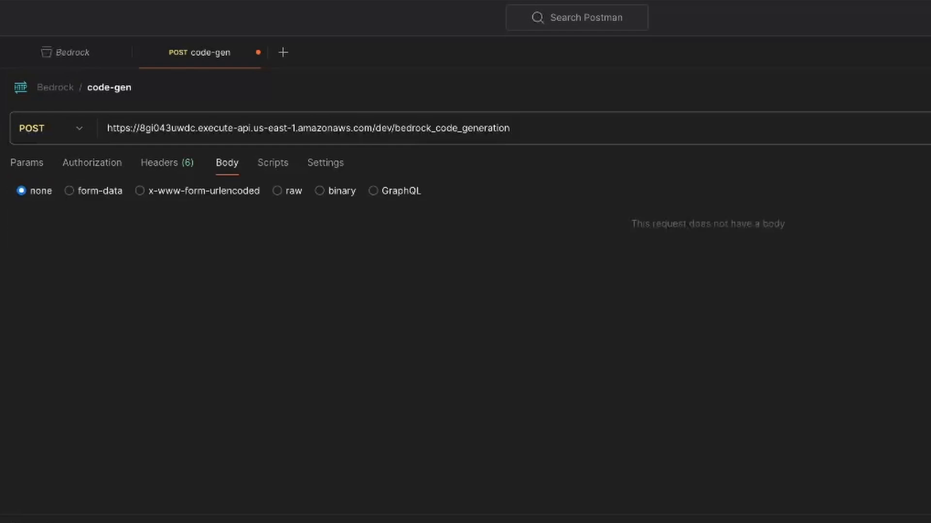
click(277, 190)
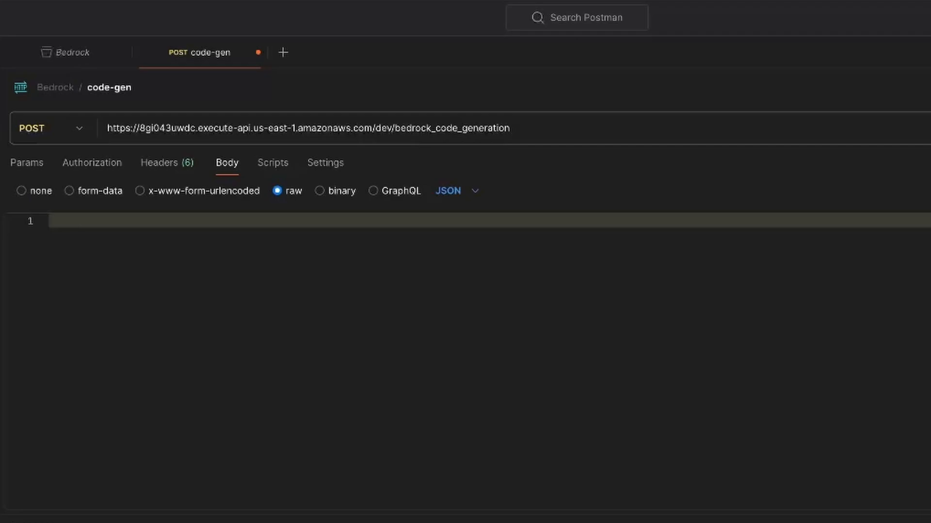
click(457, 190)
text({)
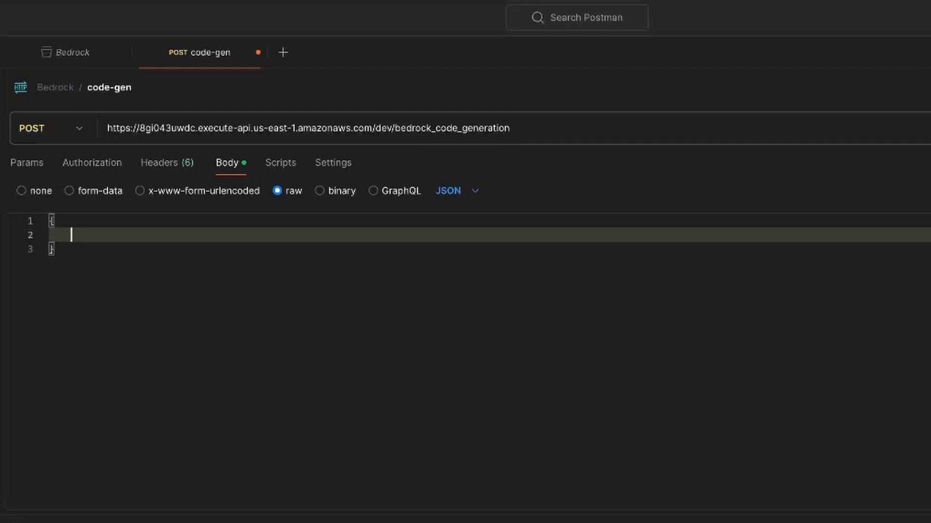
- Enter a string-reversal message with language "Python" in the body and send the request
text("")
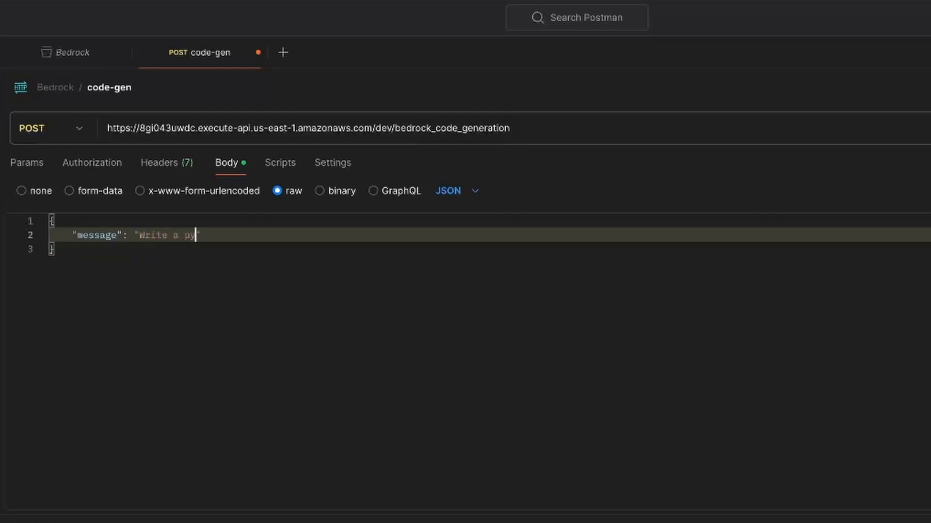
text(function that reverses a)
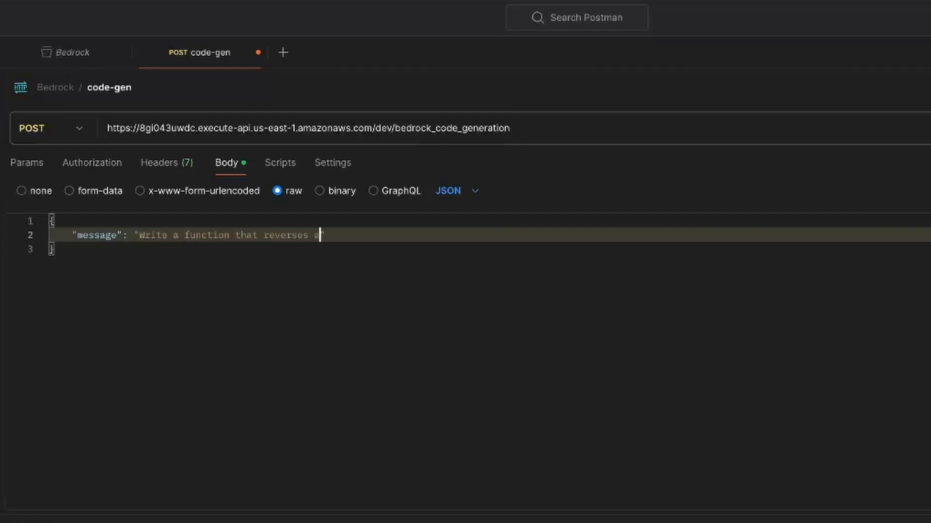
text(string.")
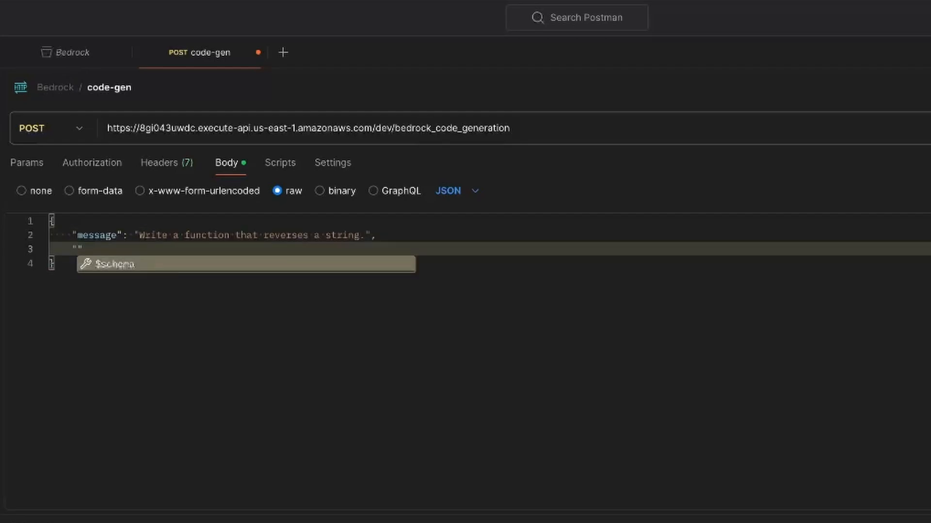
text("language")
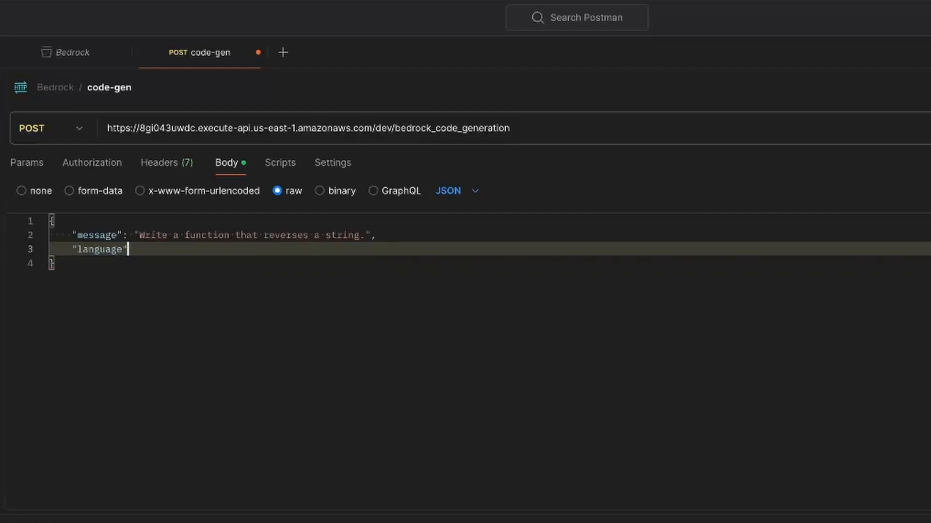
text(: "Python")
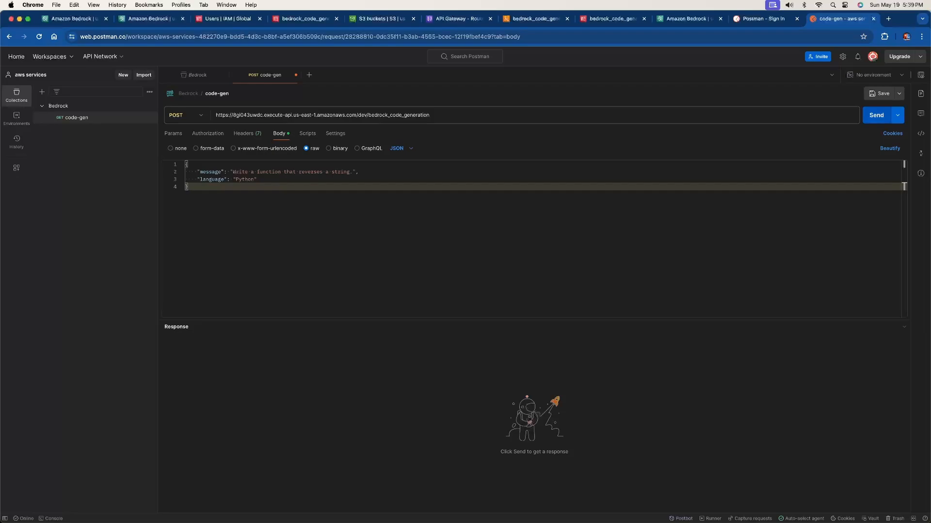
click(875, 115)
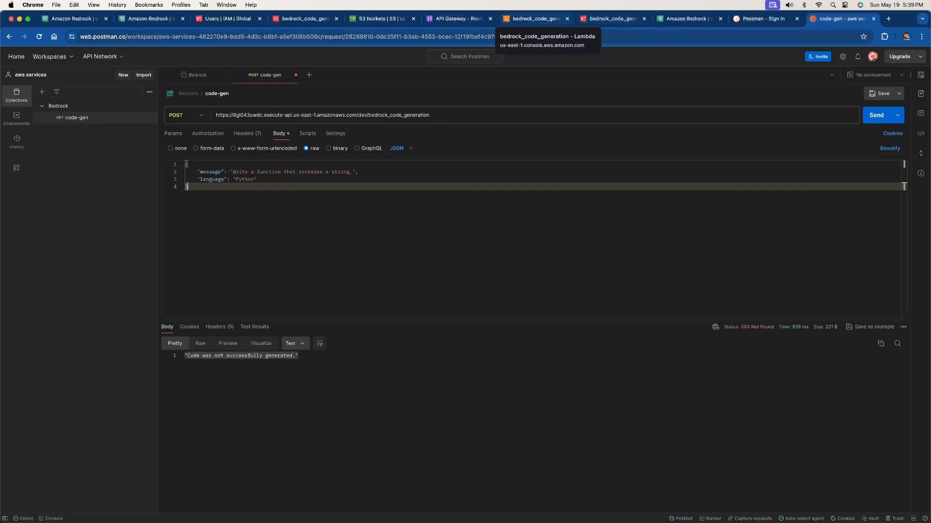
- Open the function's newest CloudWatch log stream and expand the invocation event
click(533, 19)
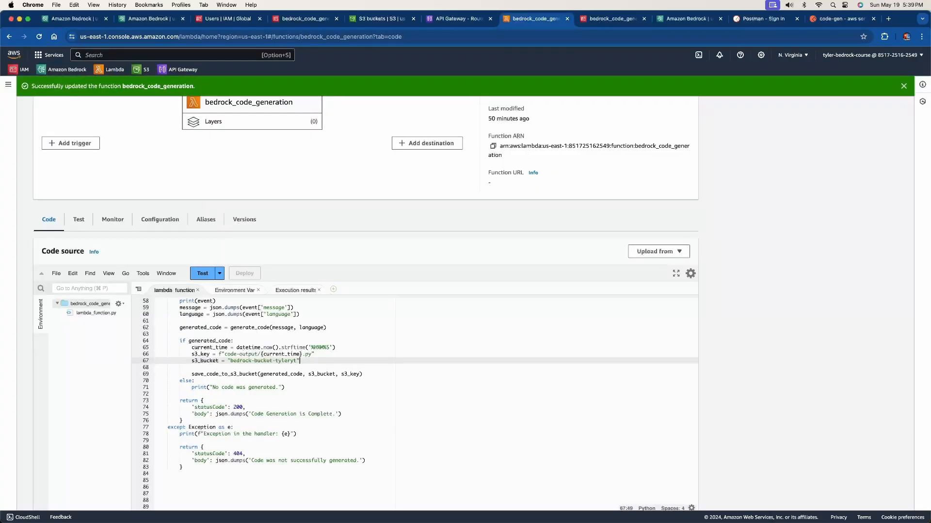
scroll(up, 3)
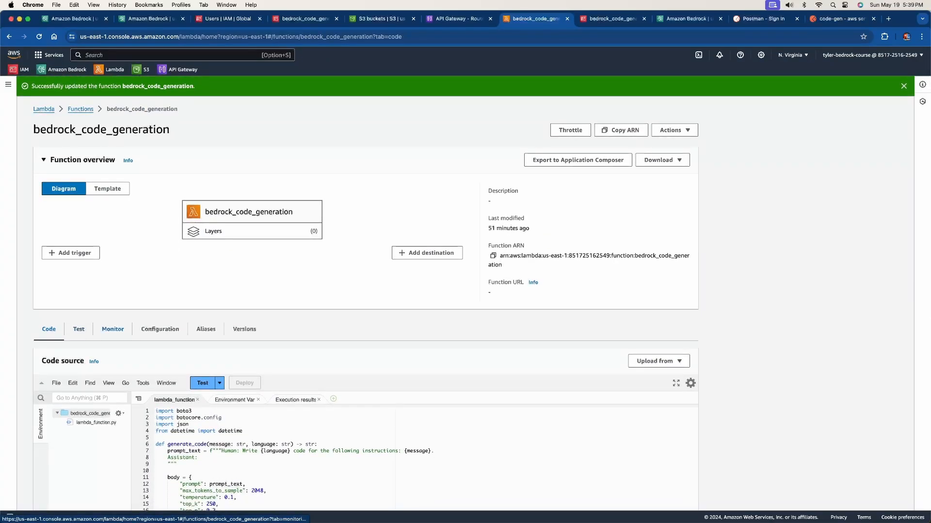
click(112, 330)
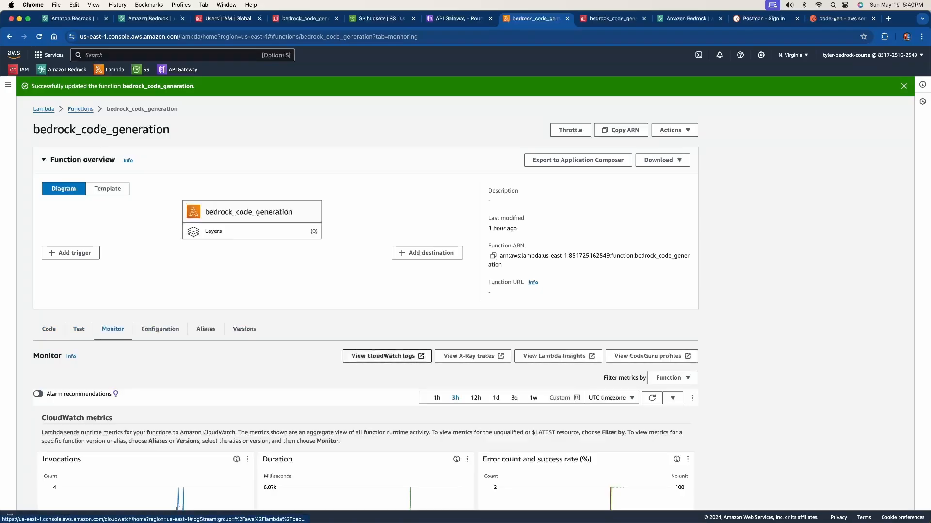
mouse_move(383, 356)
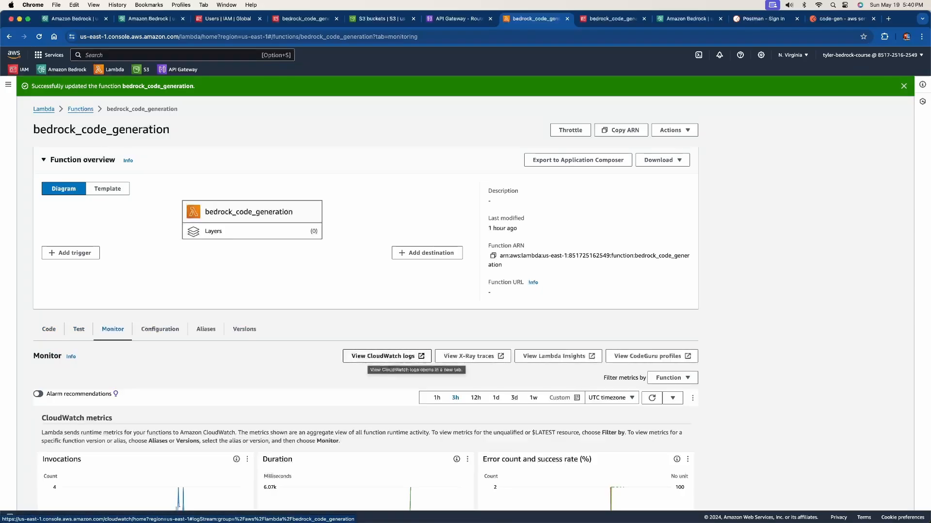
click(383, 357)
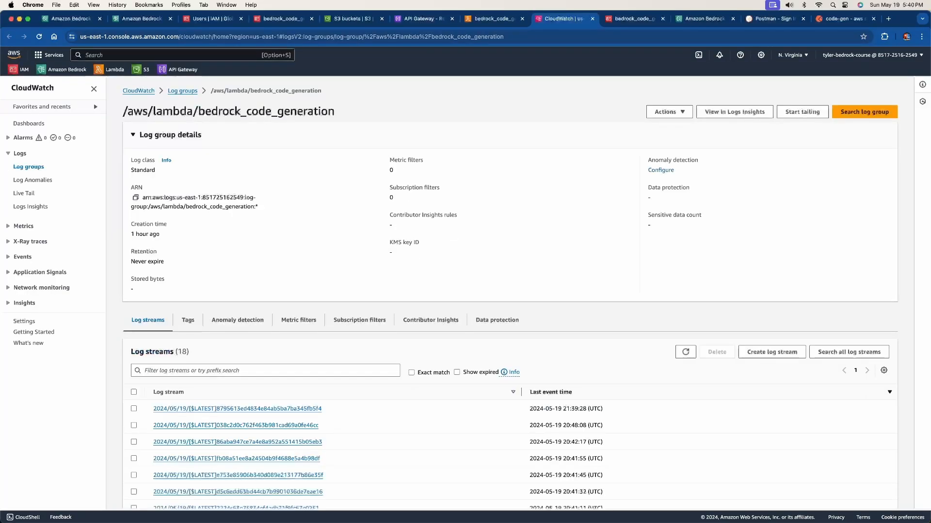
scroll(down, 3)
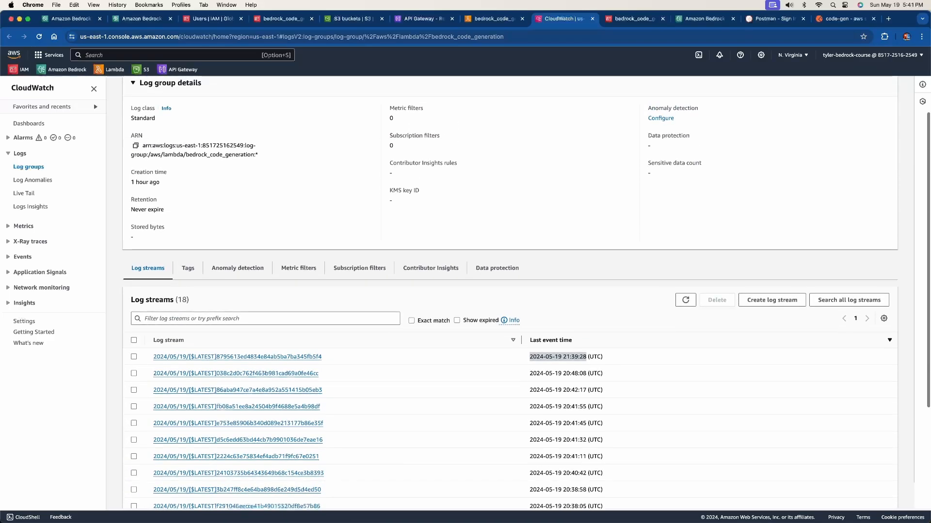
mouse_move(238, 357)
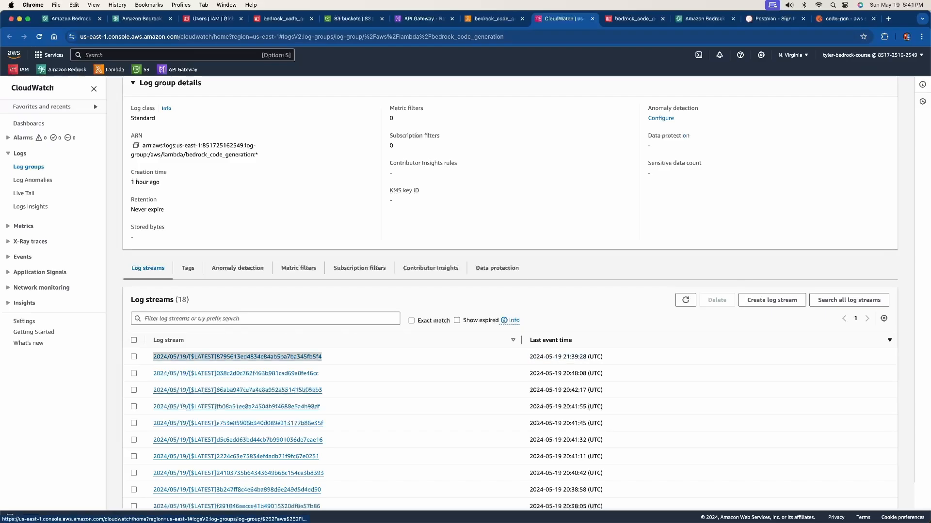
click(237, 357)
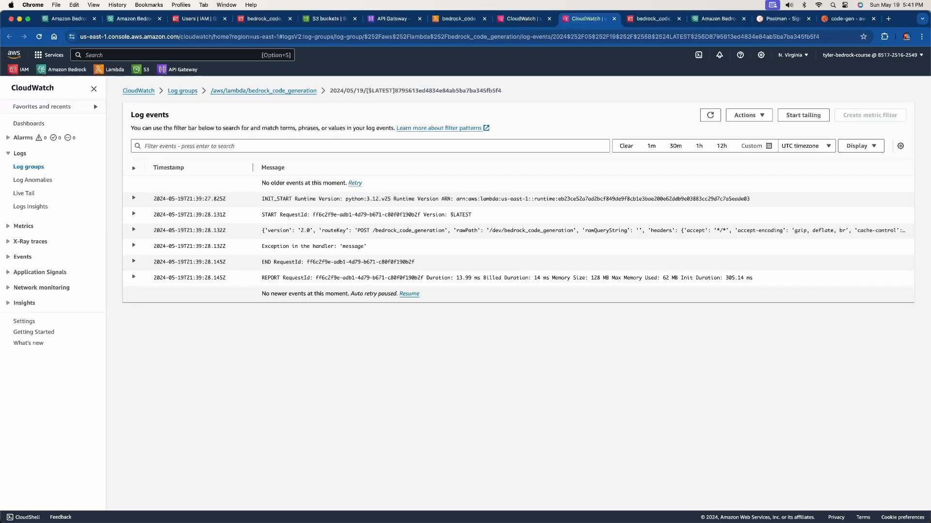
click(134, 231)
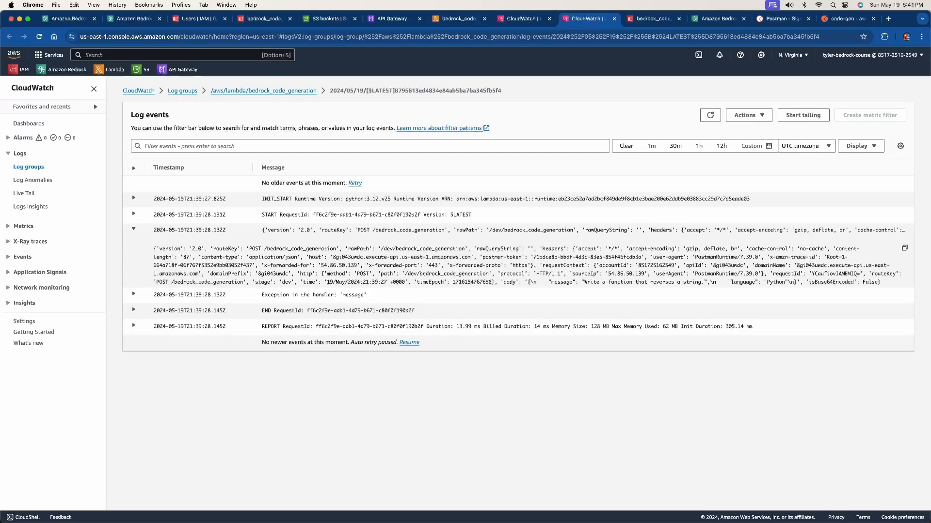
click(459, 18)
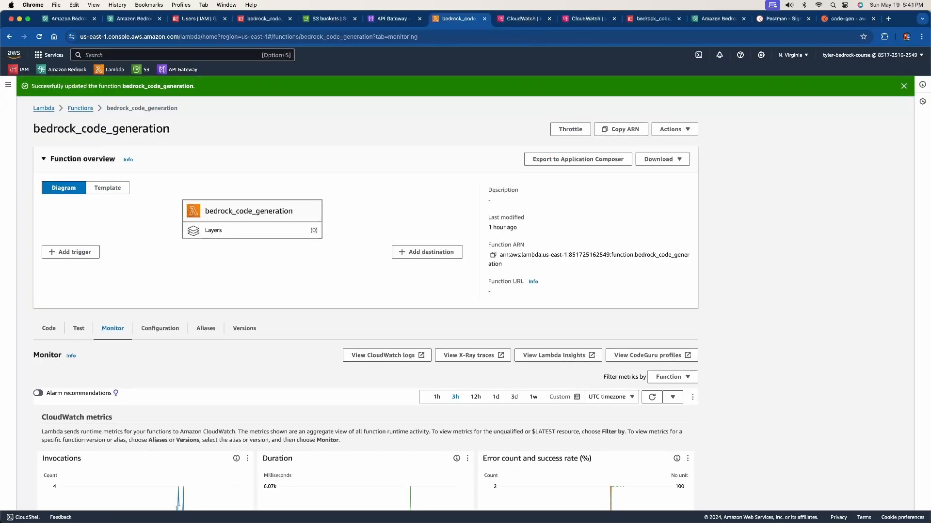
- Replace json.dumps with event_body on the handler's message and language lines
click(49, 328)
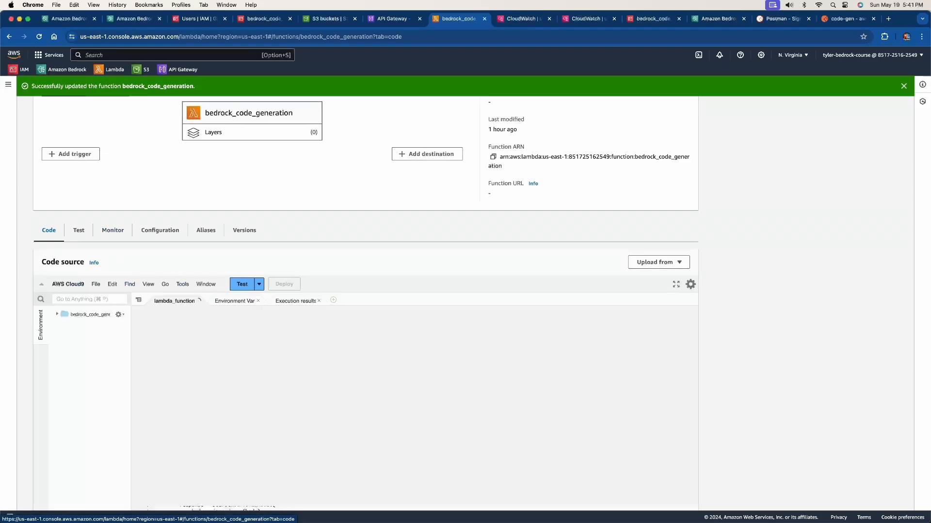
scroll(down, 3)
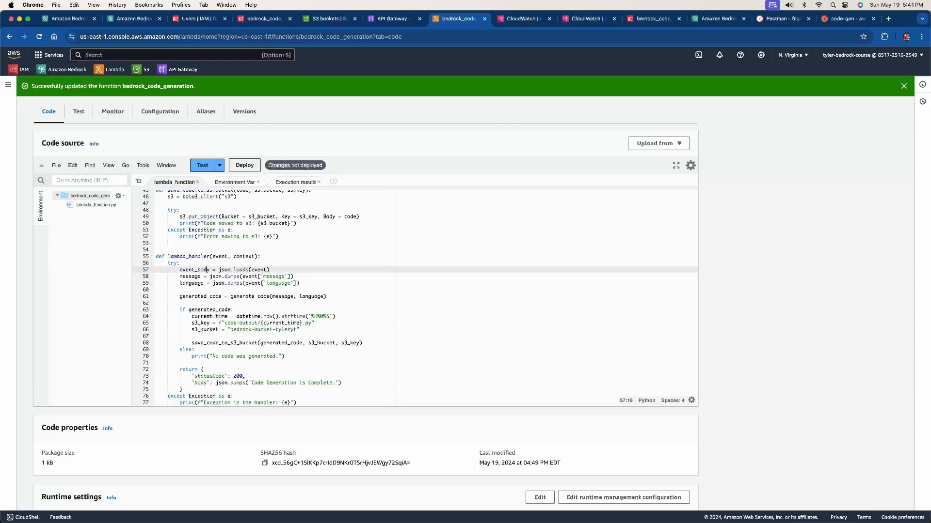
double_click(190, 276)
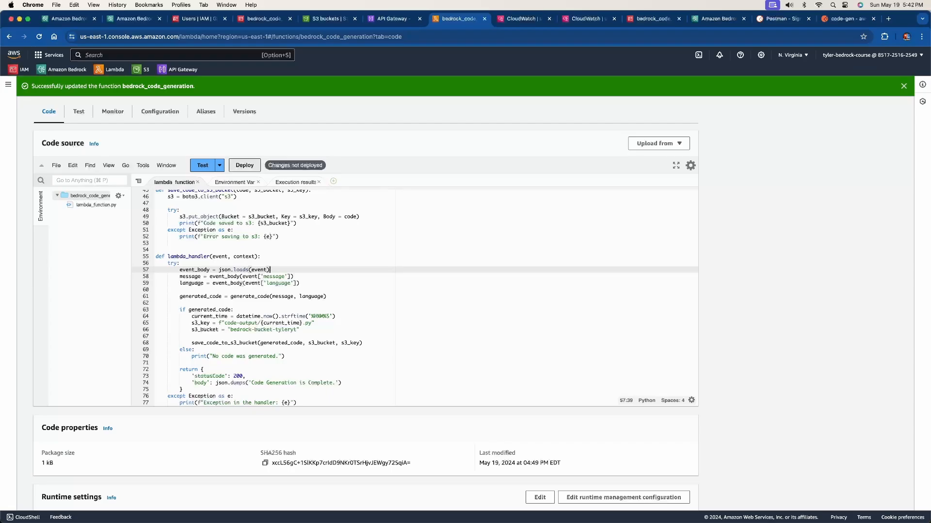
click(244, 165)
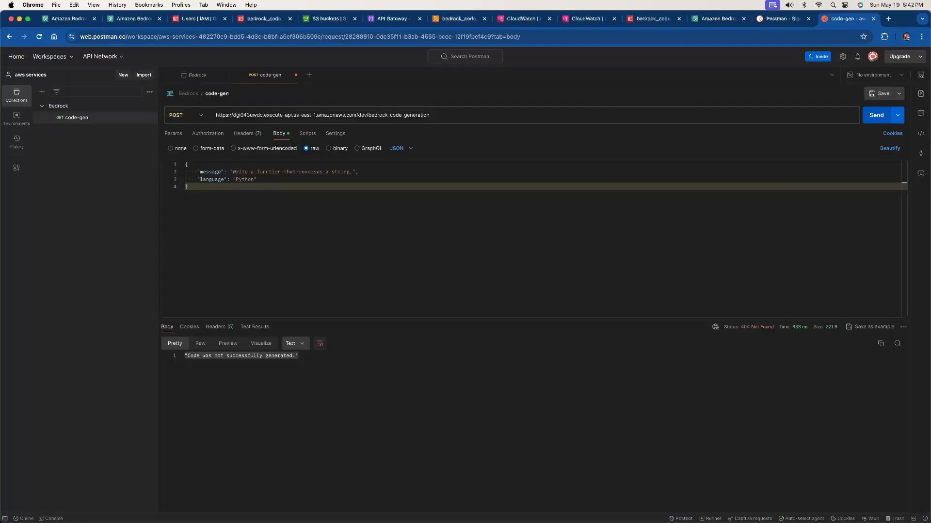
- Resend the code-gen request and check the Lambda log group's latest stream
click(875, 114)
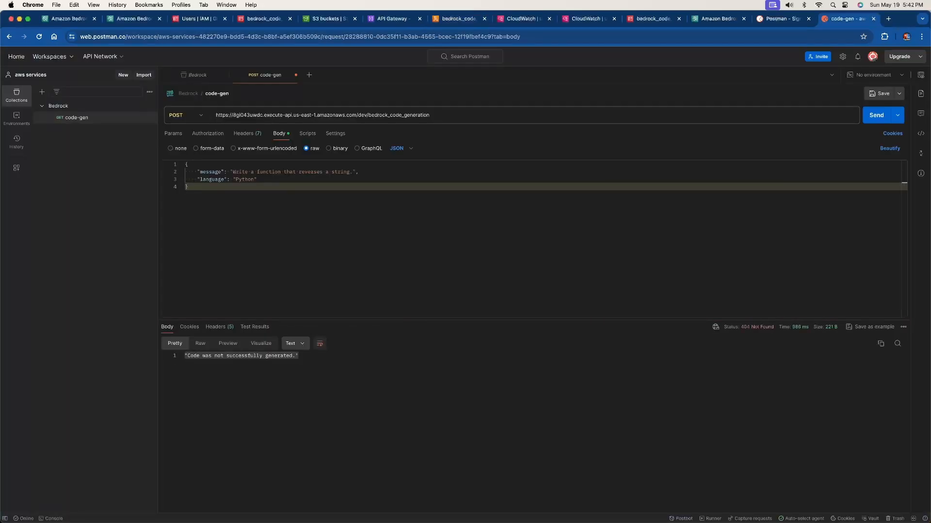
click(521, 18)
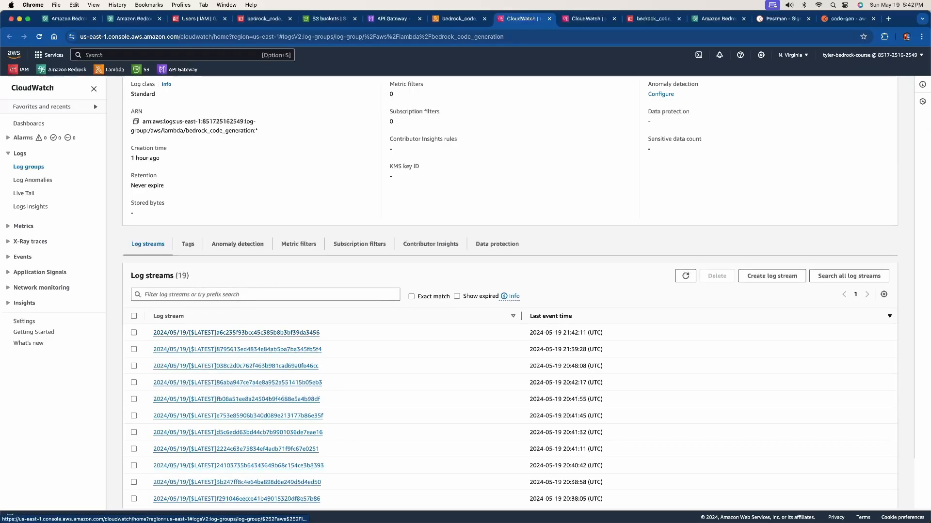
click(236, 333)
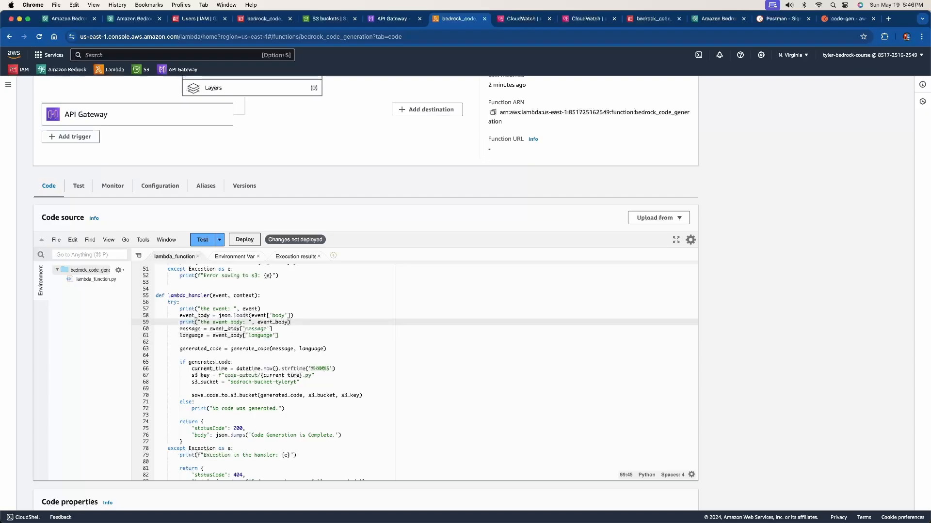
- Deploy the edited bedrock_code_generation handler and return to the code-gen request
click(232, 315)
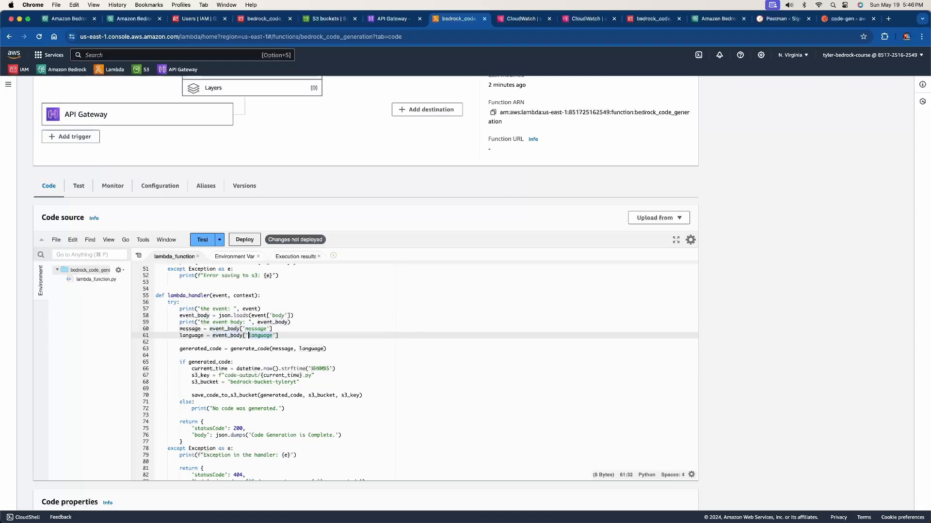
click(290, 322)
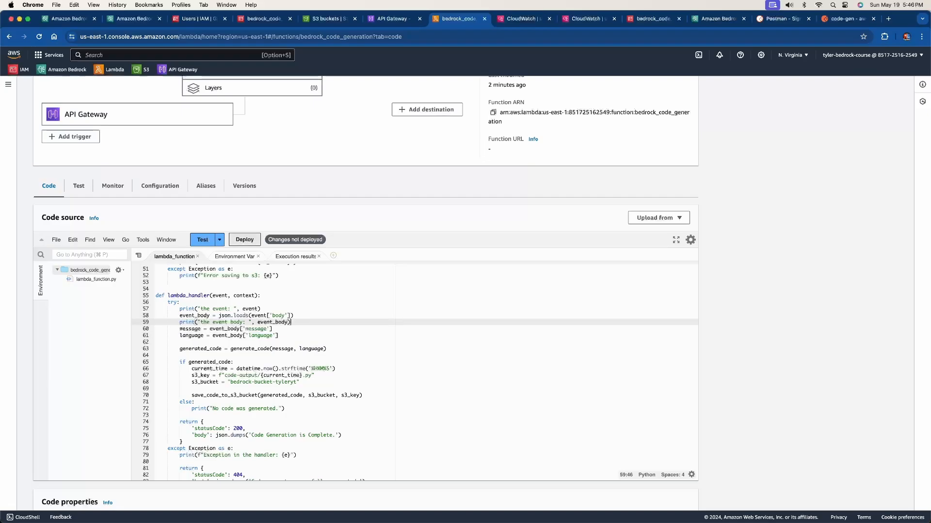
click(244, 239)
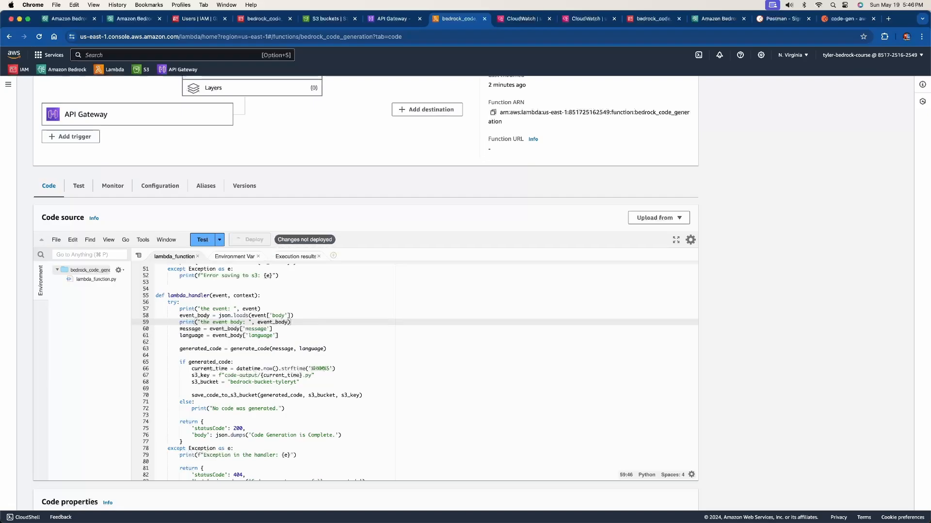
click(252, 238)
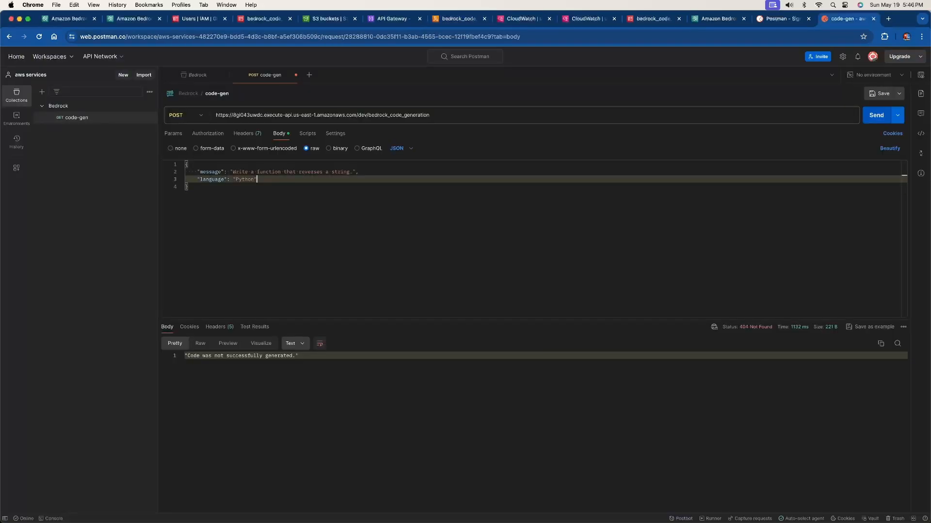
- Resend code-gen to get 200 OK, then view the Lambda log group
click(875, 115)
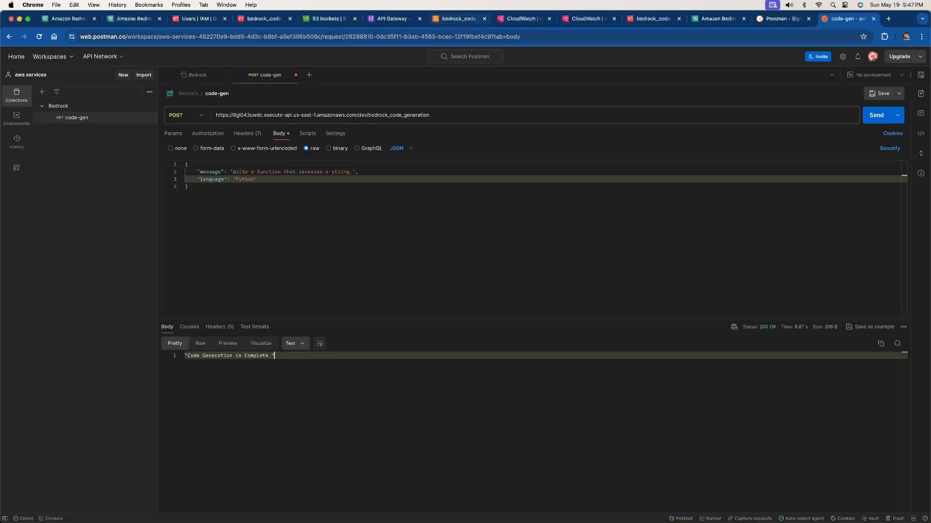
click(523, 18)
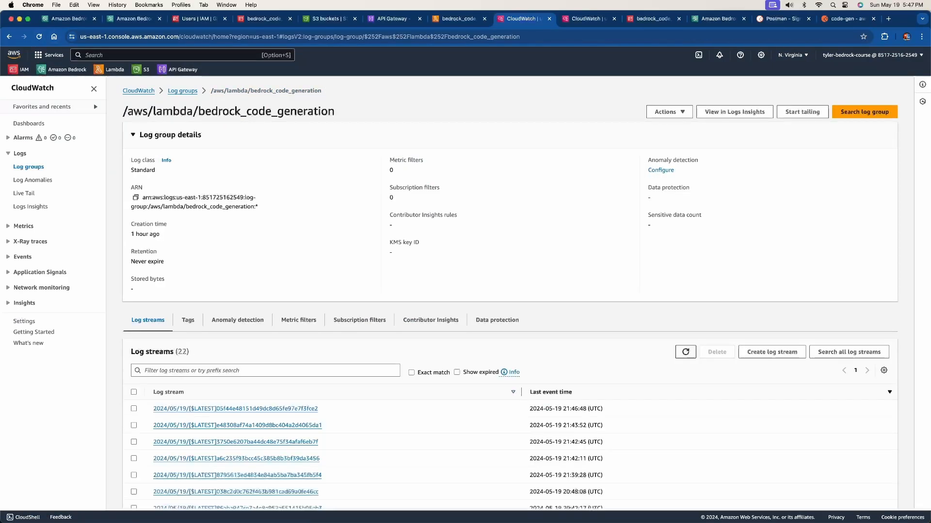
- Open the newest log stream and select its 'Code saved to s3' message
scroll(down, 3)
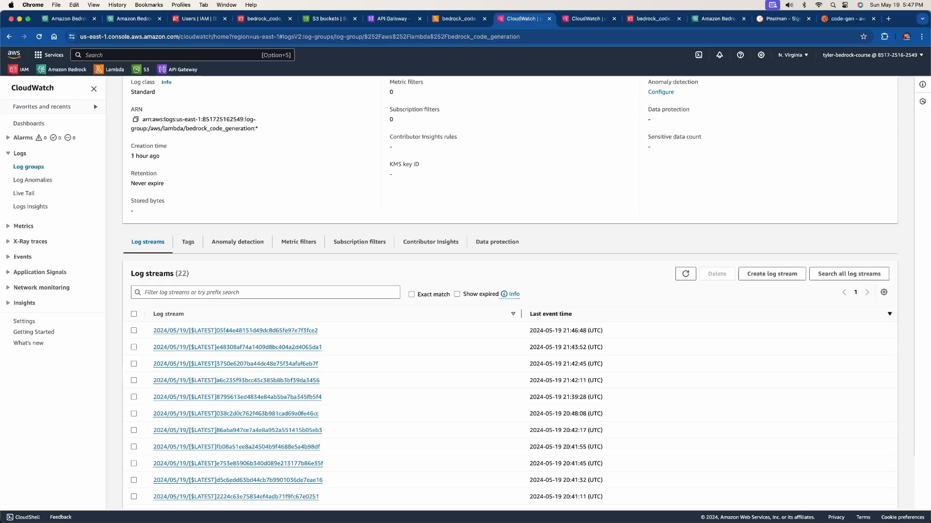
click(235, 330)
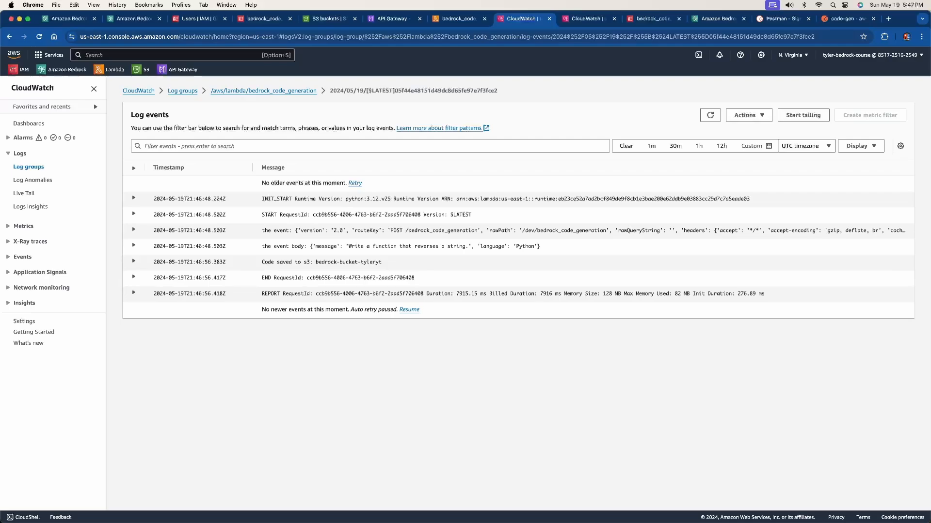
double_click(320, 261)
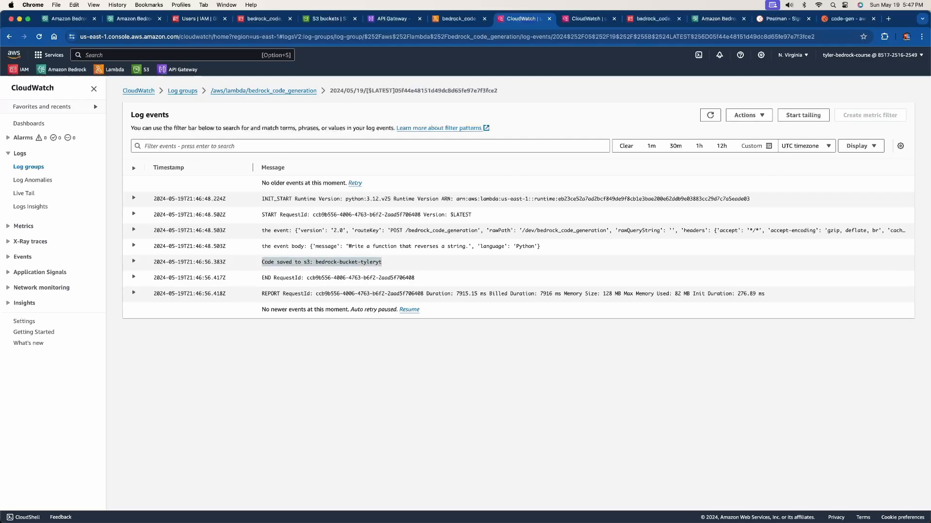
right_click(320, 262)
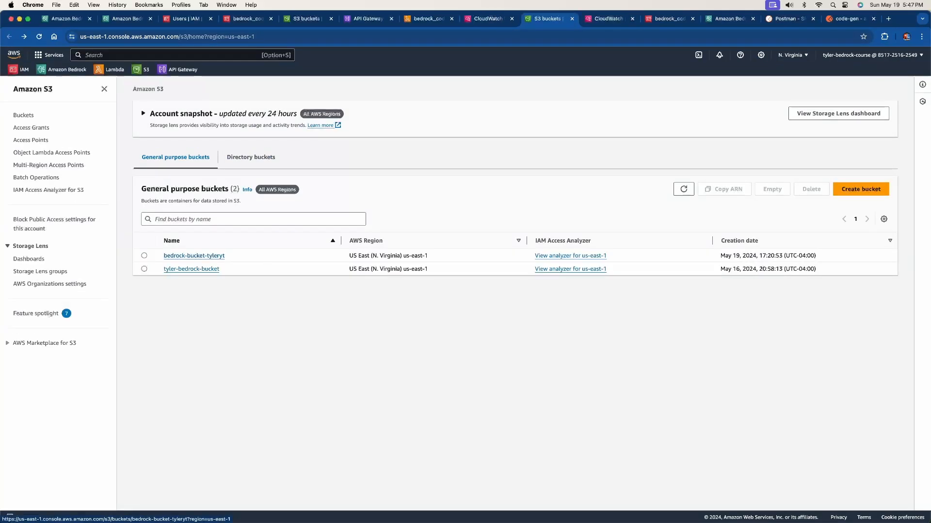
- Open bedrock-bucket-tyleryt's code-output folder and download 214654.py
click(193, 255)
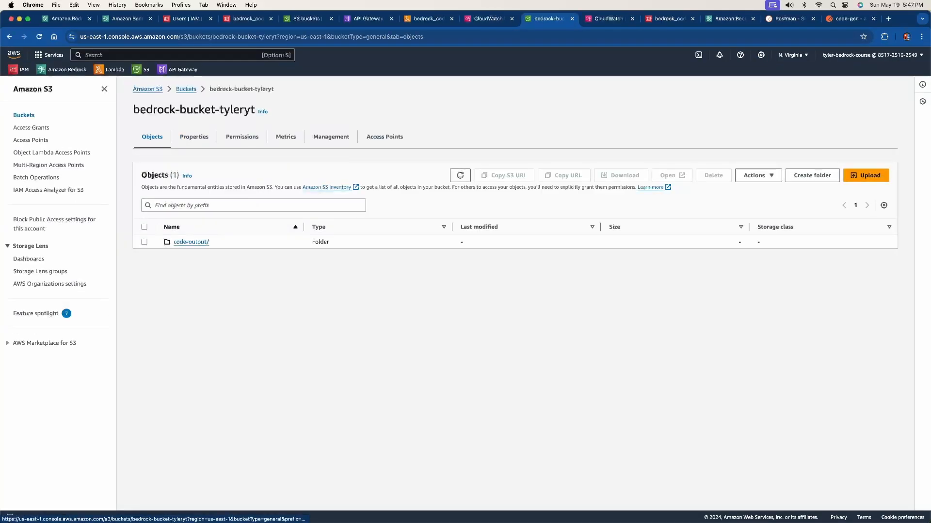
click(191, 241)
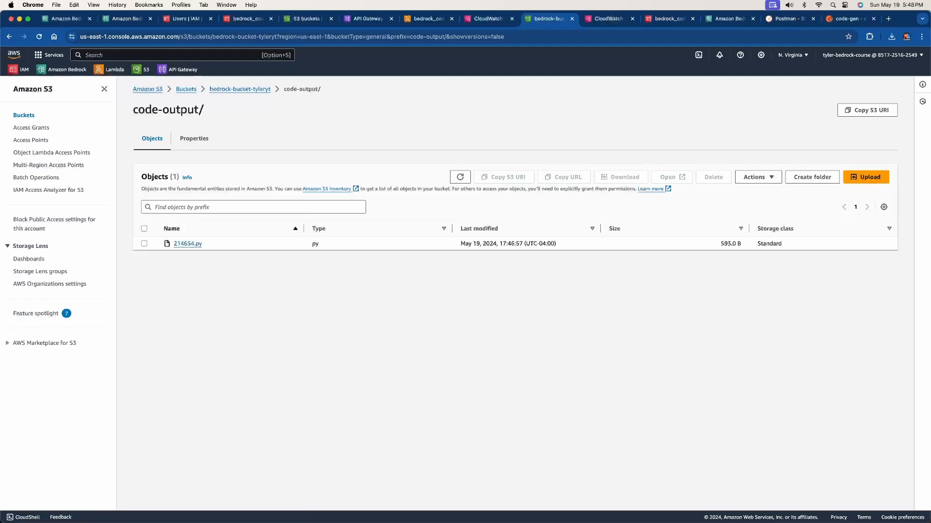
click(143, 243)
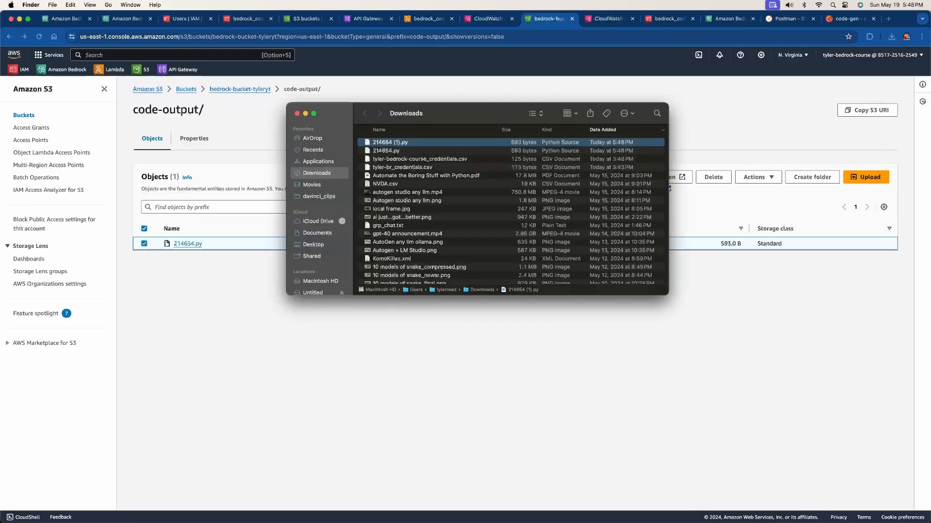
- Right-click 214654.py in Downloads and show its Open With app list
click(420, 159)
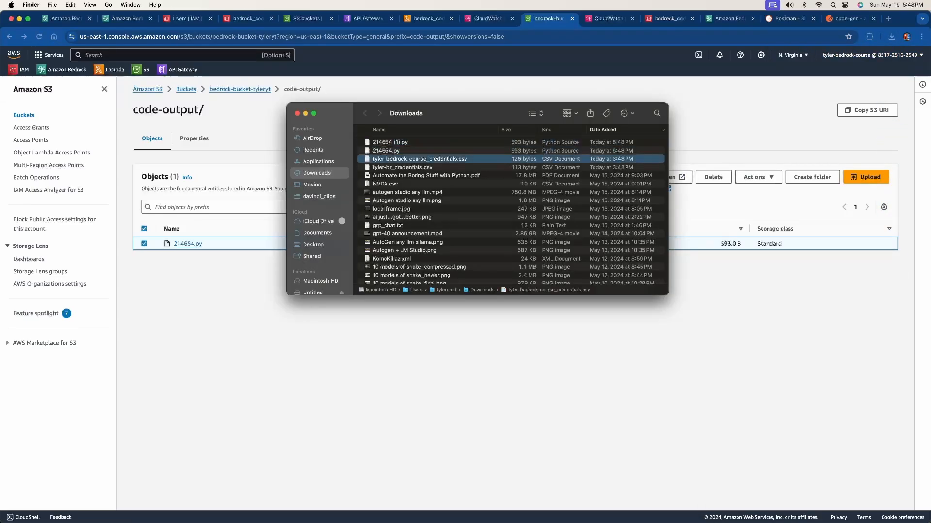
right_click(386, 151)
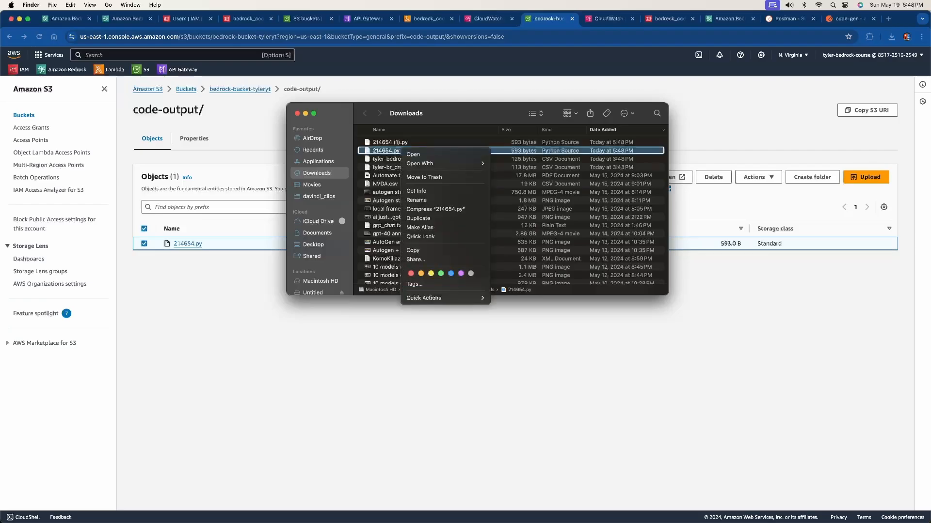
click(419, 164)
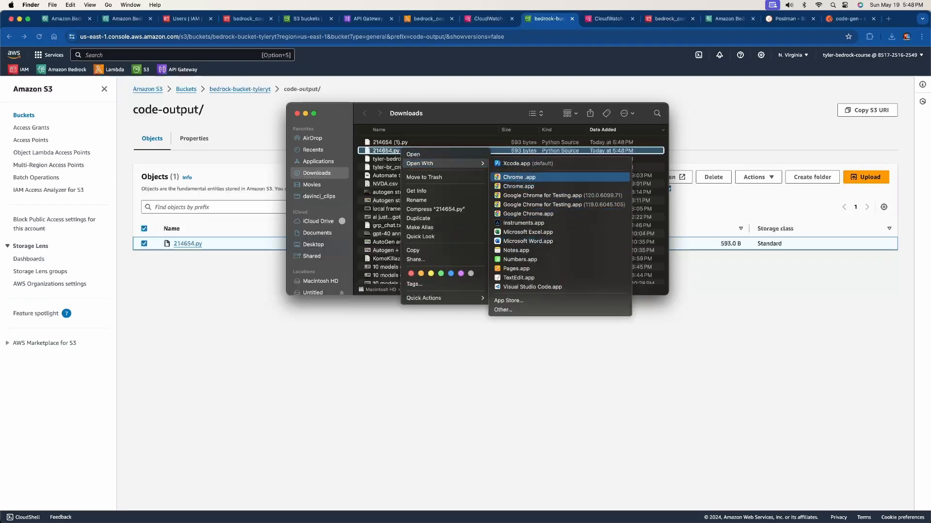
mouse_move(518, 277)
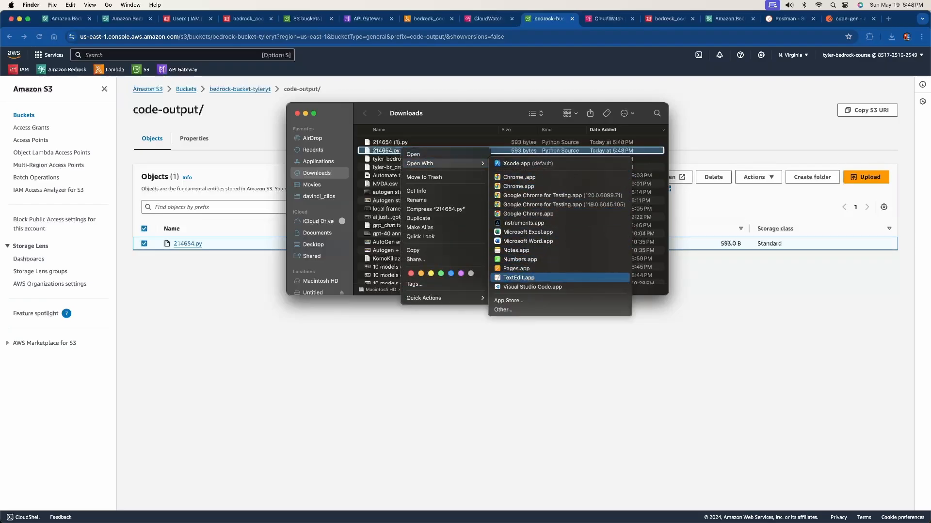
- Open 214654.py in TextEdit and highlight the slicing return line and example print lines
click(518, 278)
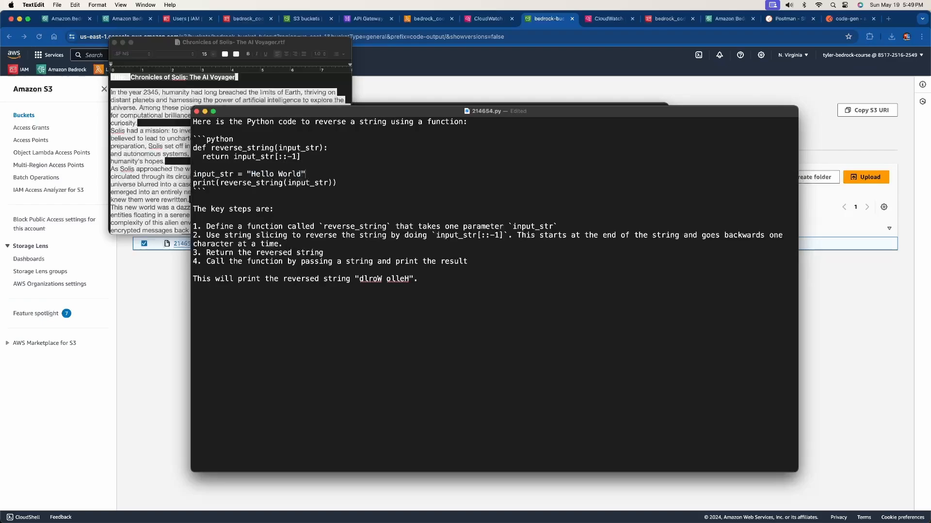
double_click(266, 156)
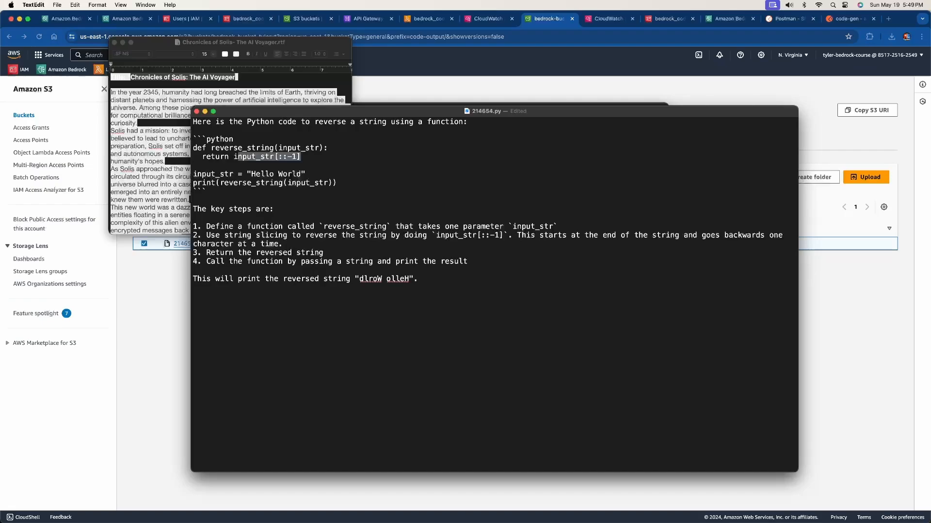
drag(193, 174, 336, 182)
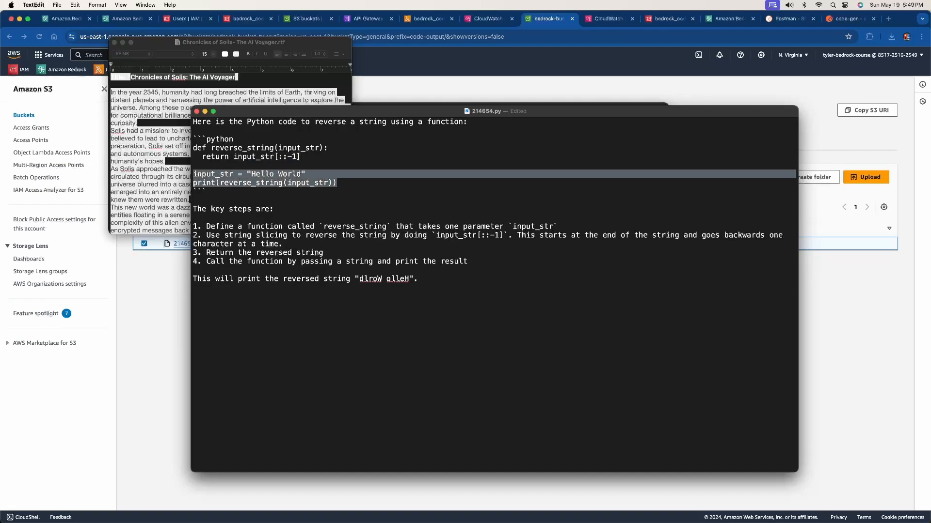